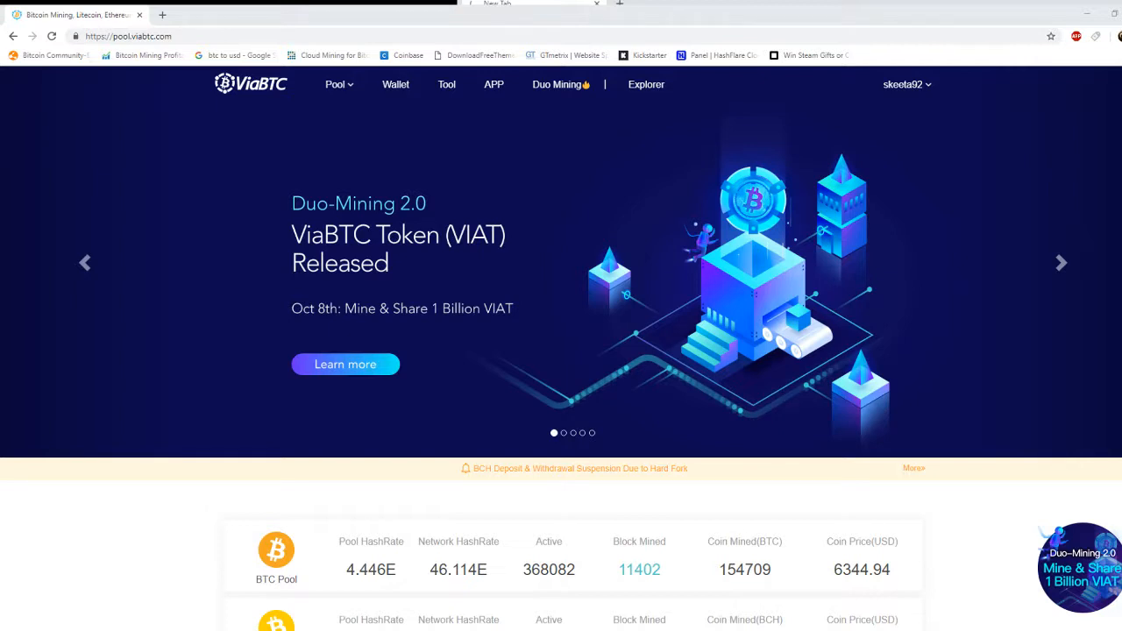
Browse the mining pool list and the Duo Mining VIAT page, then scroll the pool homepage.
{"action": "left_click", "coordinate": [335, 85]}
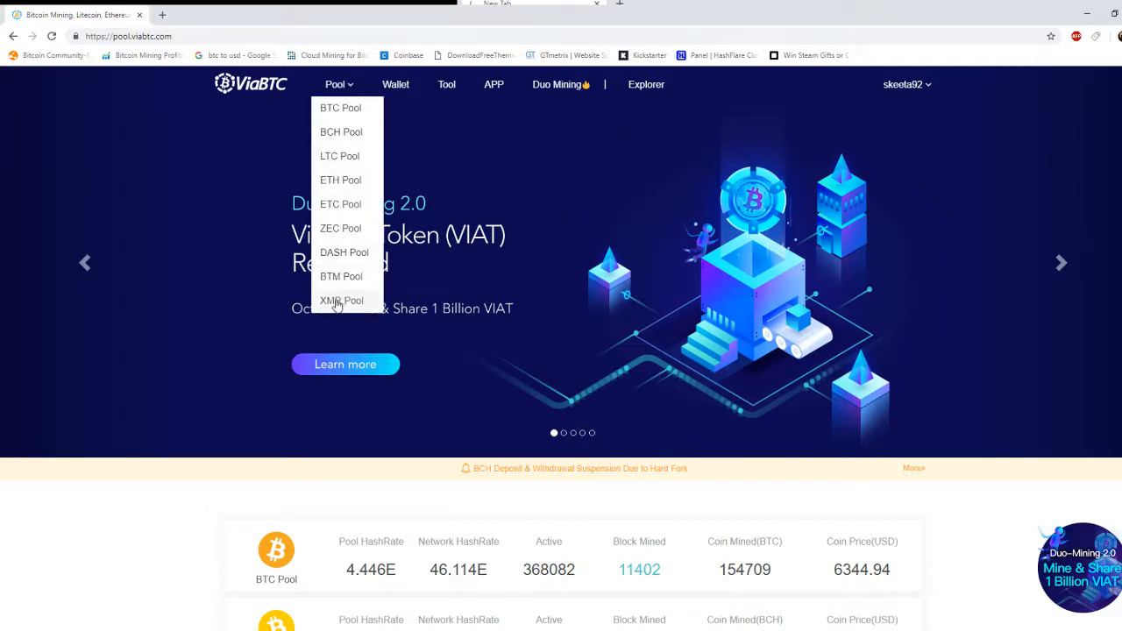
{"action": "mouse_move", "coordinate": [340, 108]}
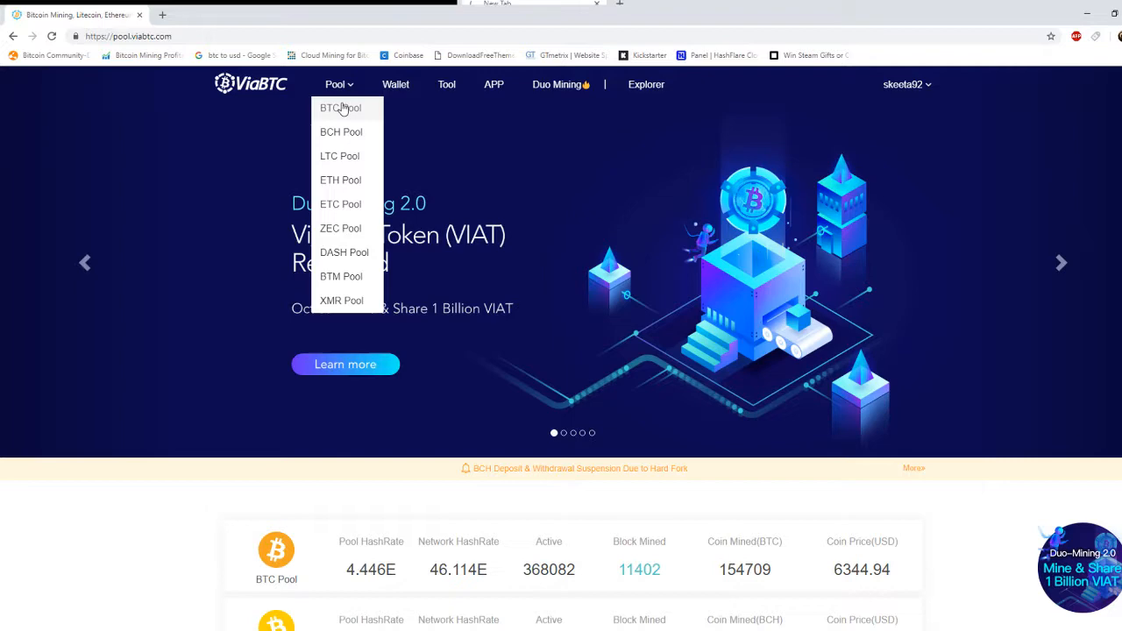
{"action": "left_click", "coordinate": [341, 108]}
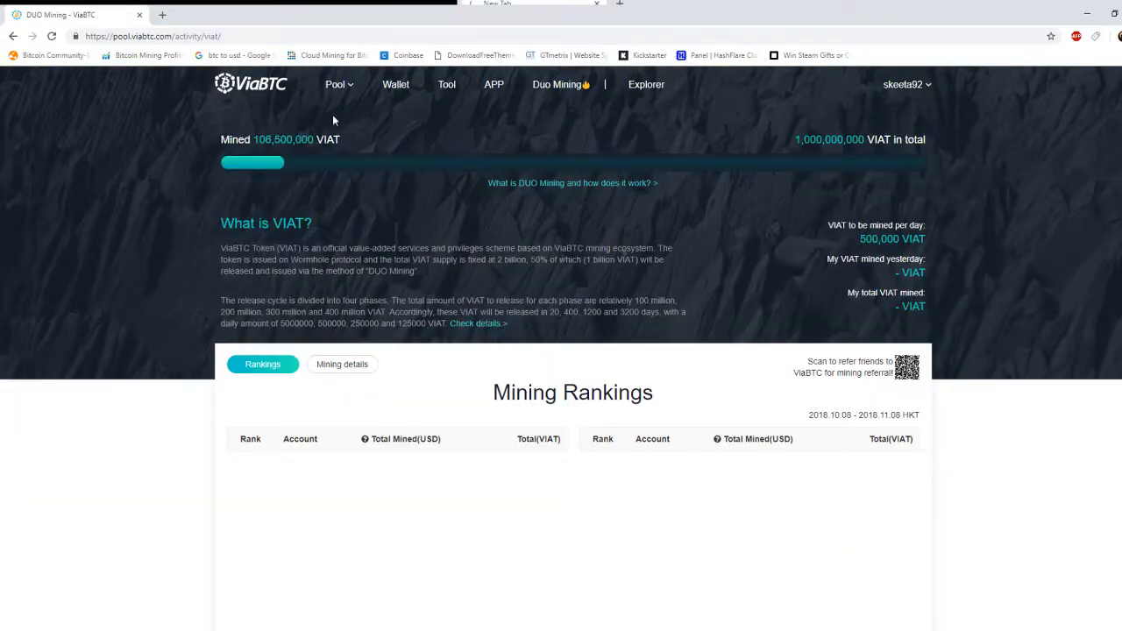
{"action": "left_click", "coordinate": [250, 84]}
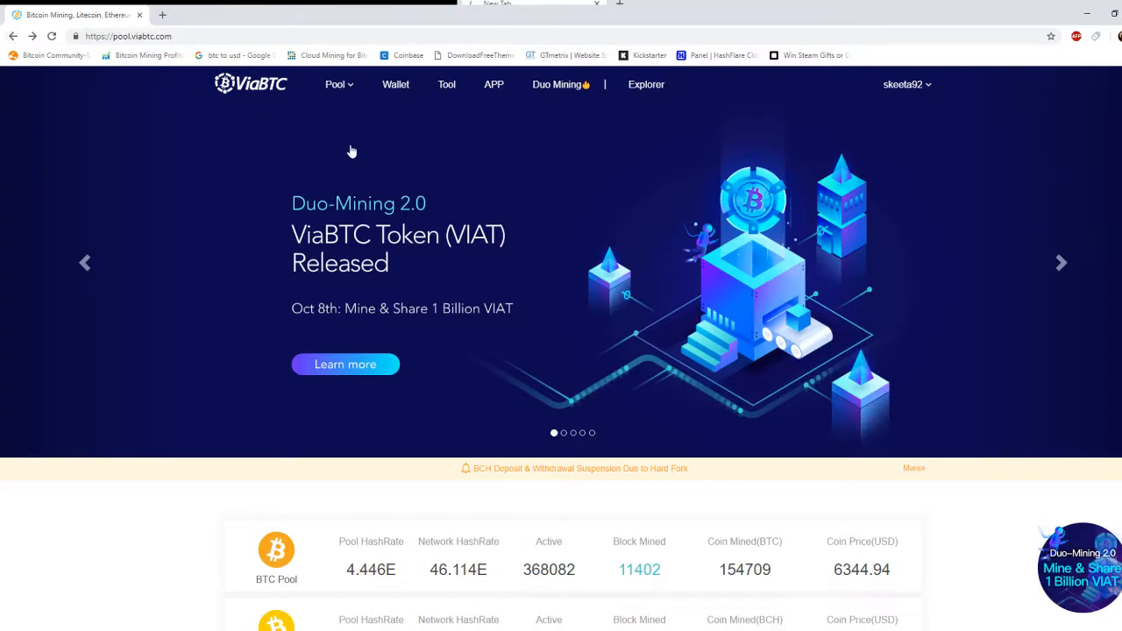
{"action": "mouse_move", "coordinate": [371, 156]}
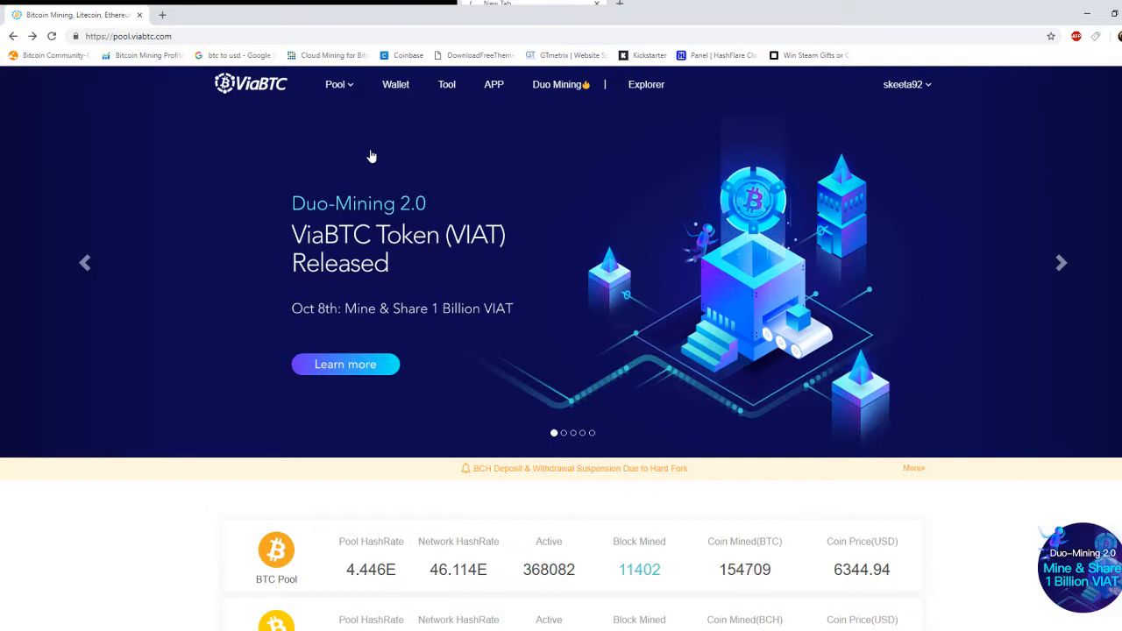
{"action": "mouse_move", "coordinate": [389, 202]}
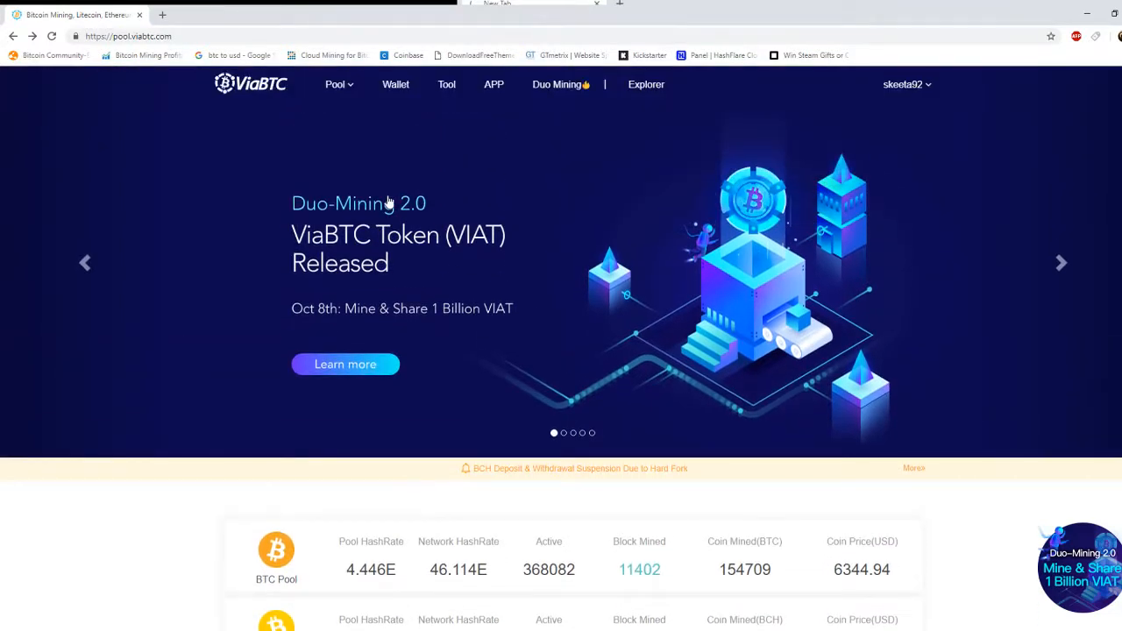
{"action": "mouse_move", "coordinate": [482, 217]}
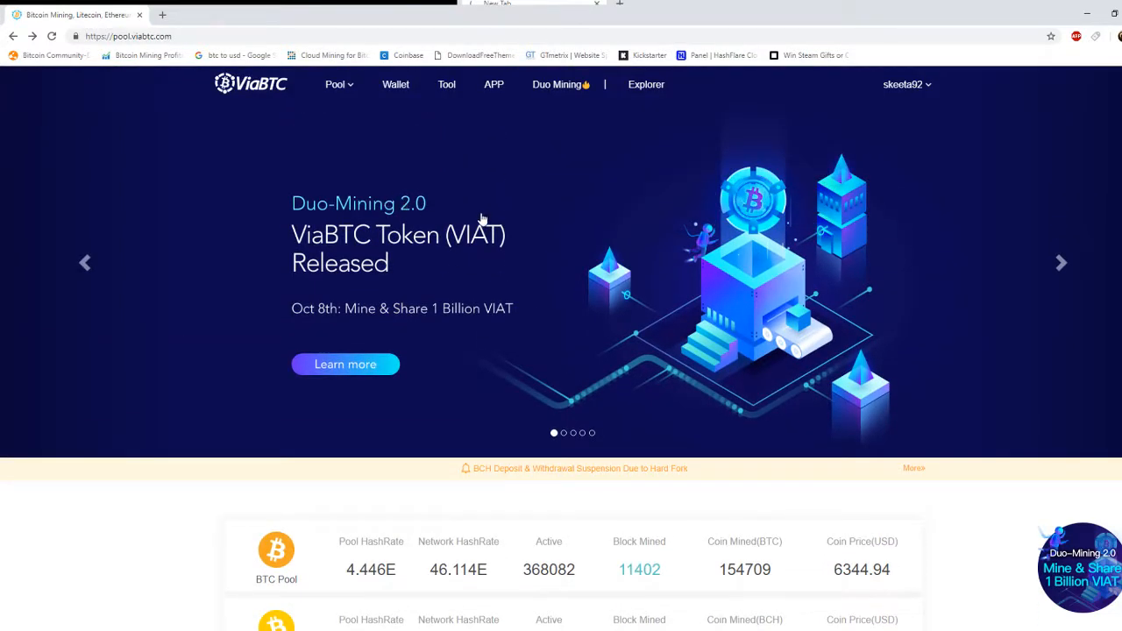
{"action": "scroll", "scroll_direction": "down", "scroll_amount": 3}
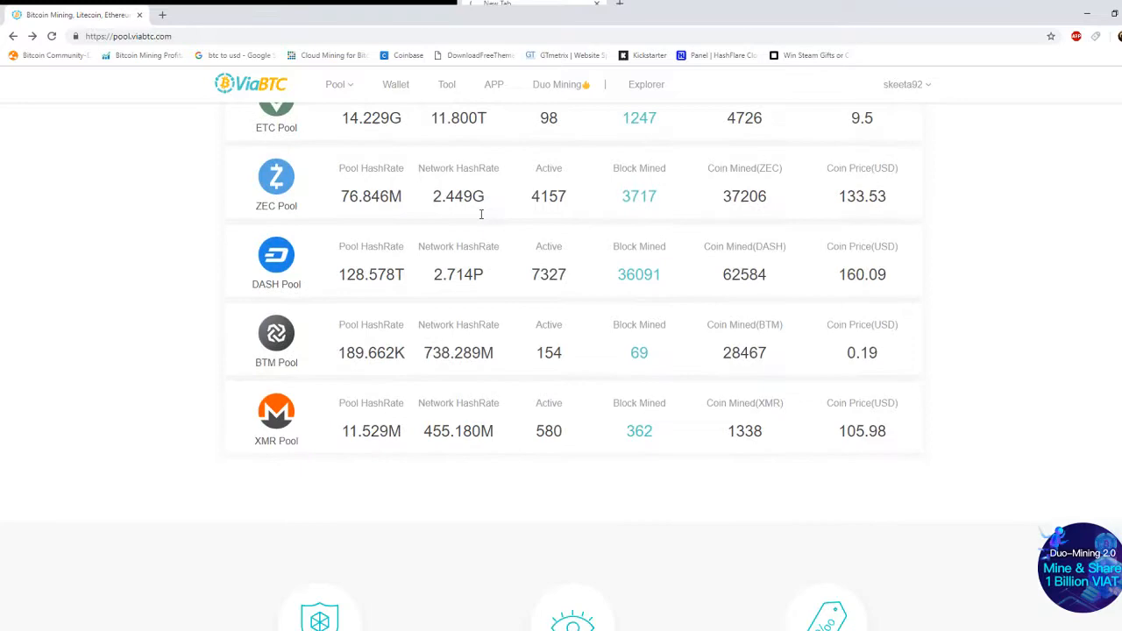
{"action": "scroll", "scroll_direction": "up", "scroll_amount": 3}
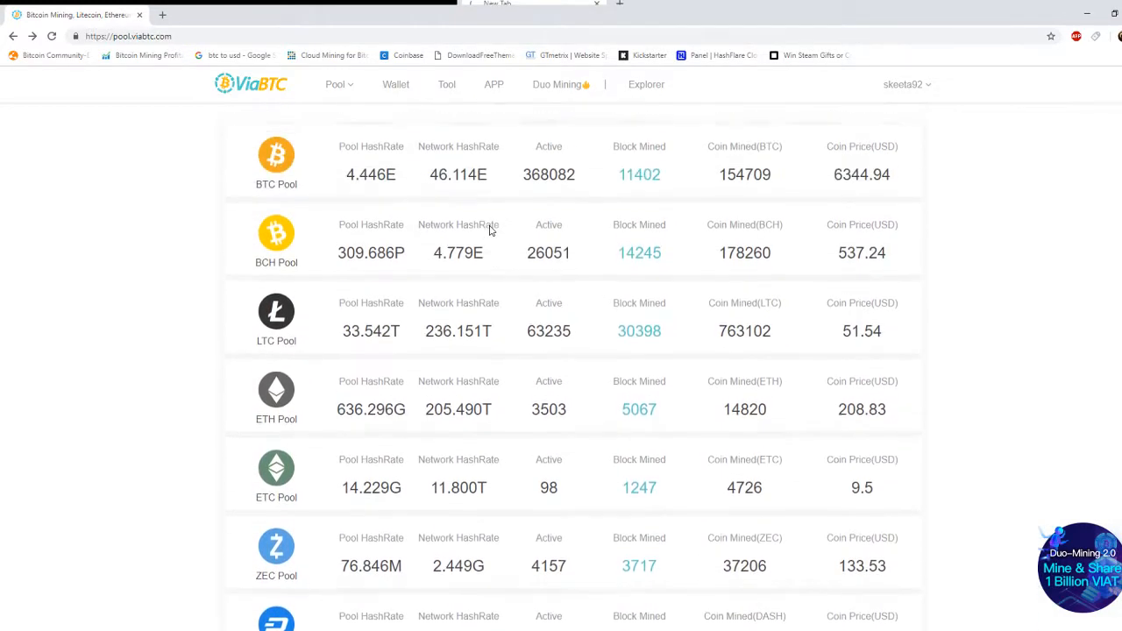
{"action": "scroll", "scroll_direction": "up", "scroll_amount": 3}
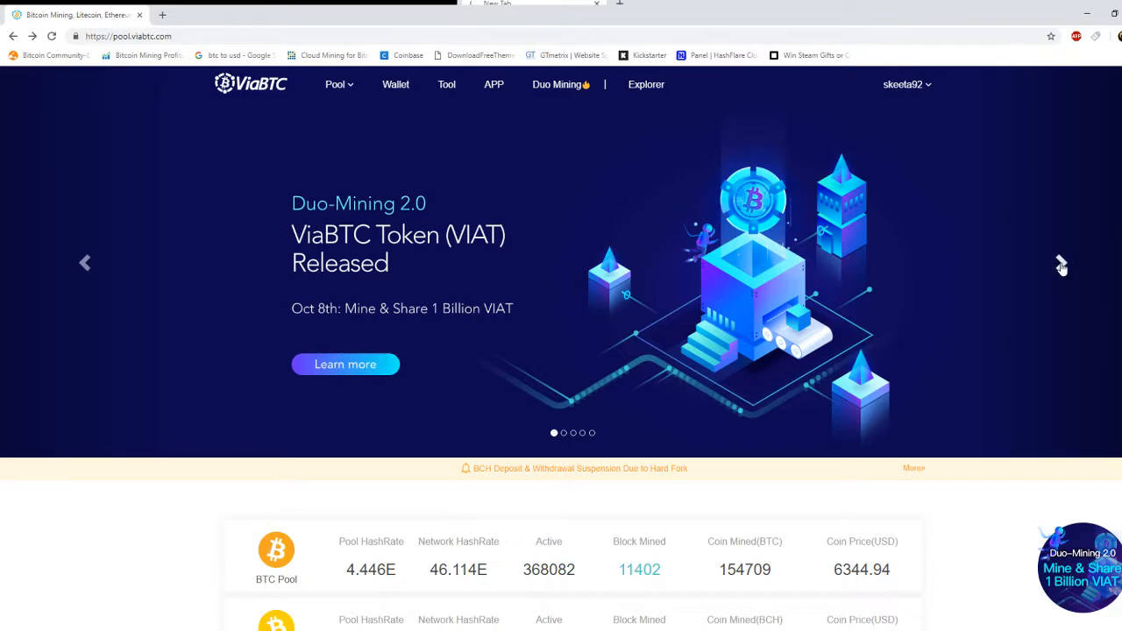
{"action": "scroll", "scroll_direction": "down", "scroll_amount": 3}
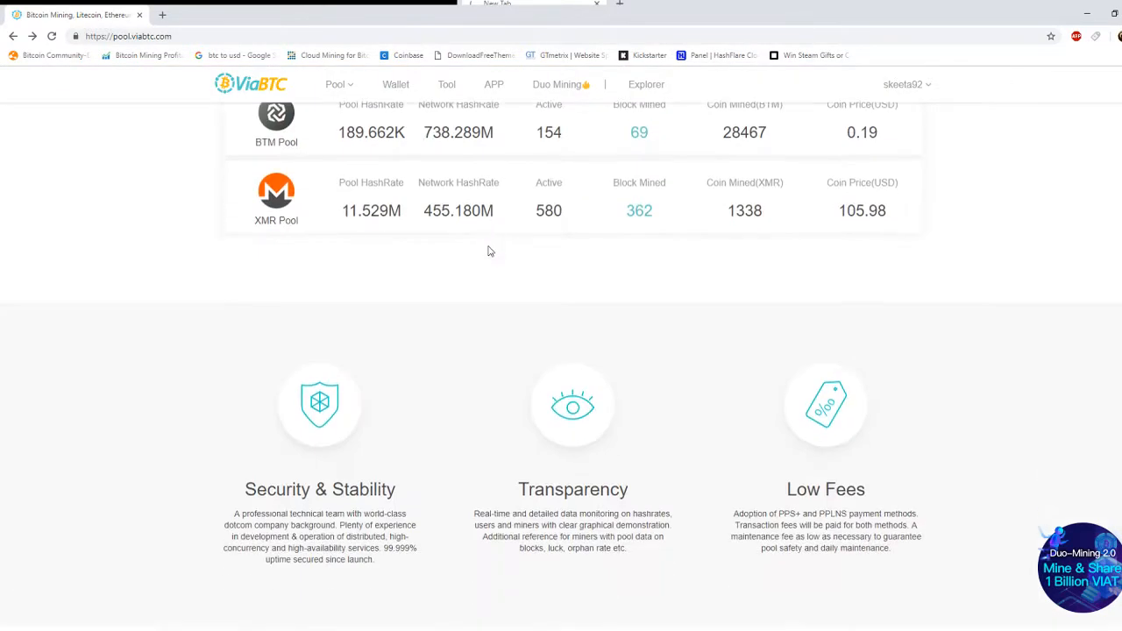
{"action": "scroll", "scroll_direction": "down", "scroll_amount": 3}
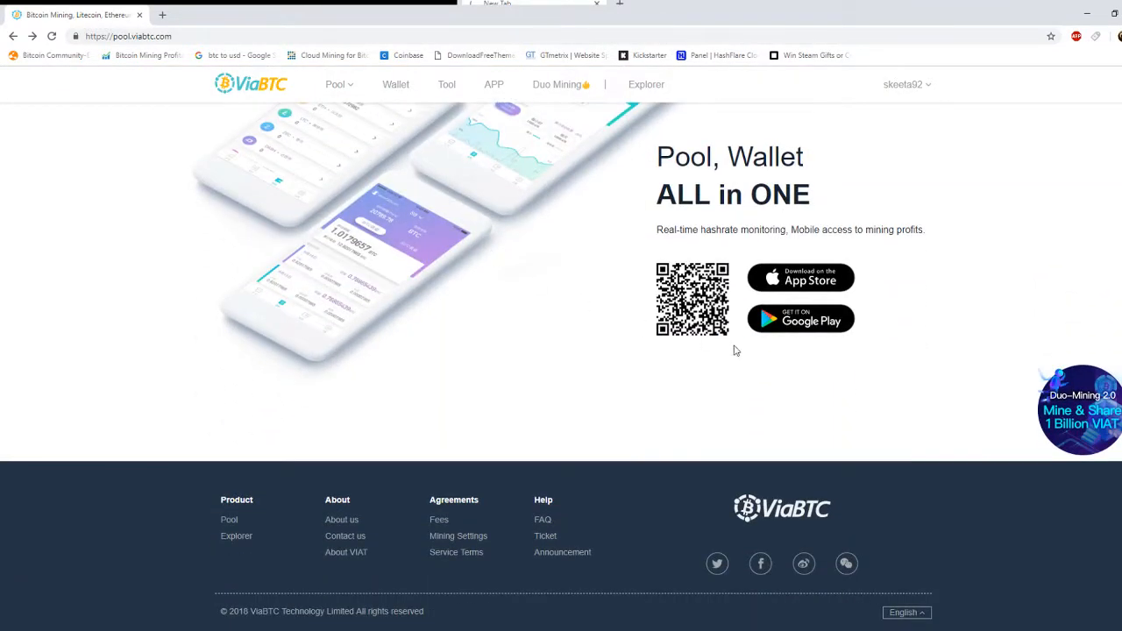
{"action": "scroll", "scroll_direction": "up", "scroll_amount": 3}
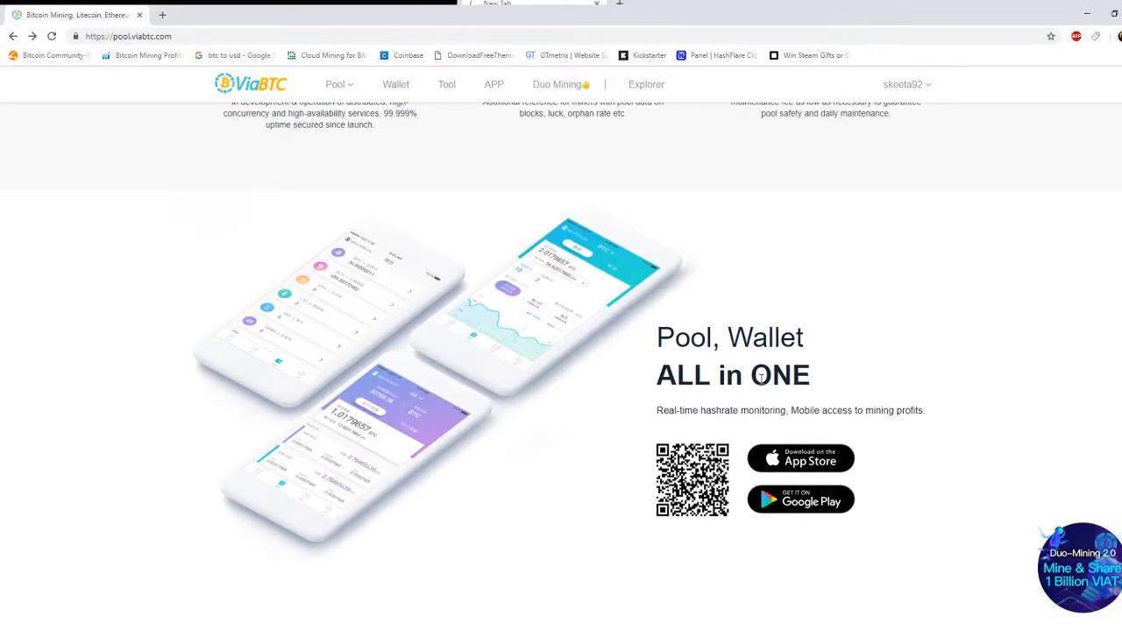
{"action": "mouse_move", "coordinate": [571, 352]}
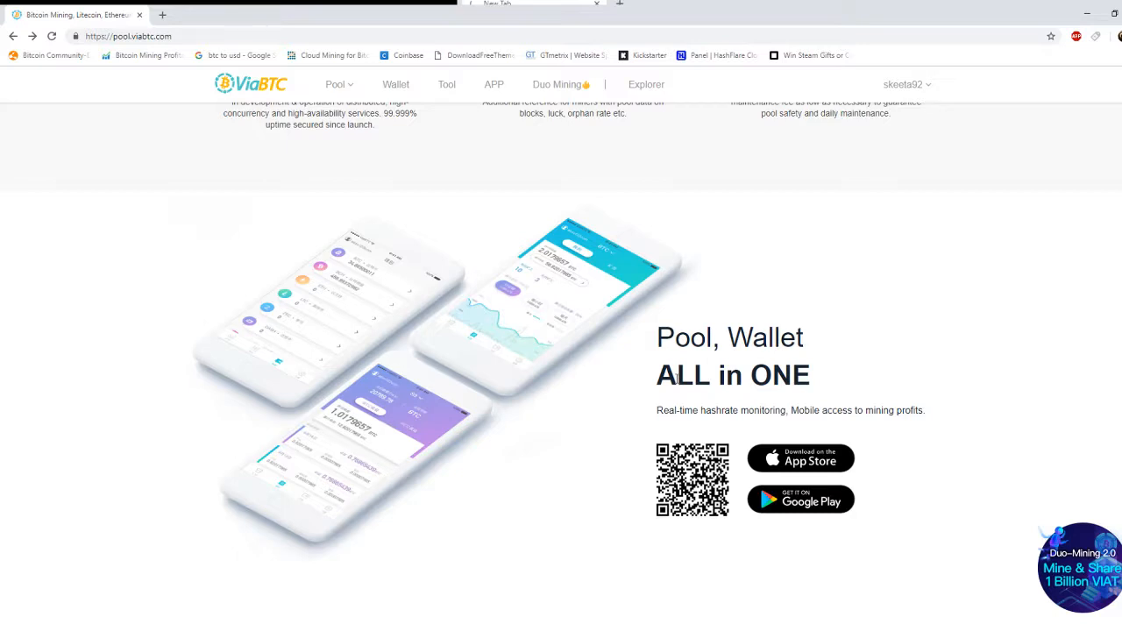
{"action": "mouse_move", "coordinate": [652, 380]}
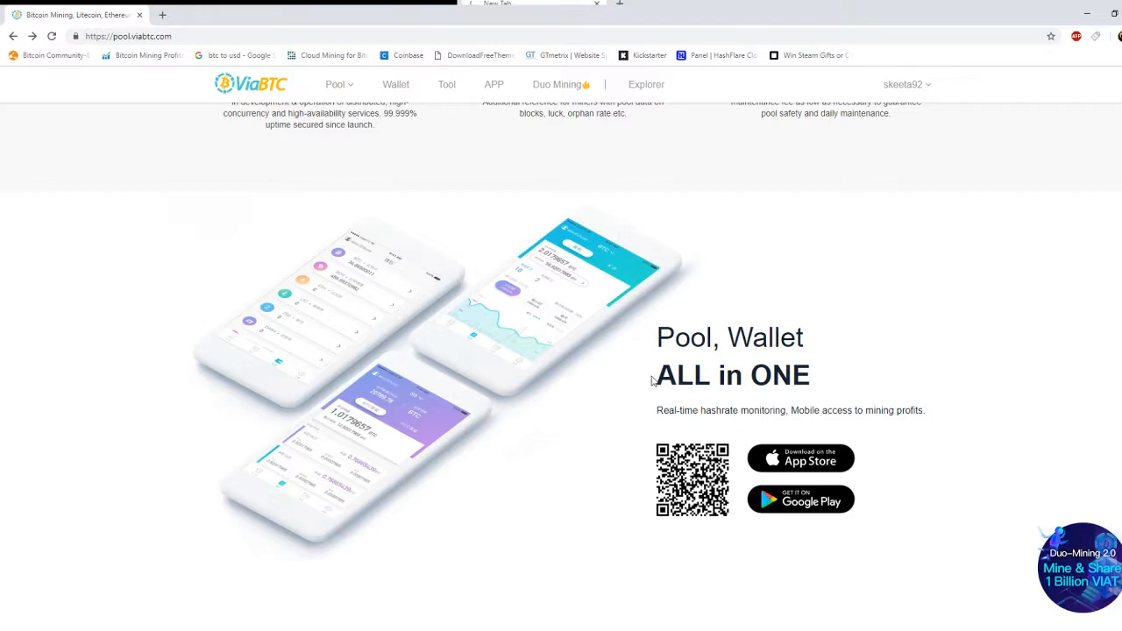
{"action": "mouse_move", "coordinate": [609, 423]}
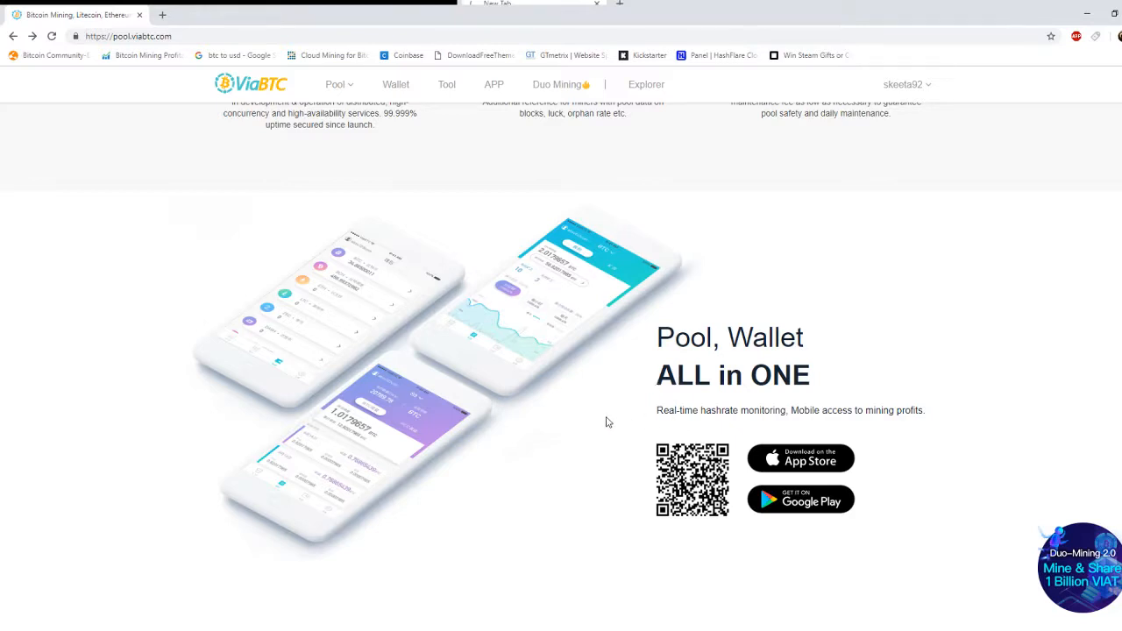
Read the BCH hard fork suspension notice, highlighting the sentence about newly generated assets.
{"action": "scroll", "scroll_direction": "down", "scroll_amount": 3}
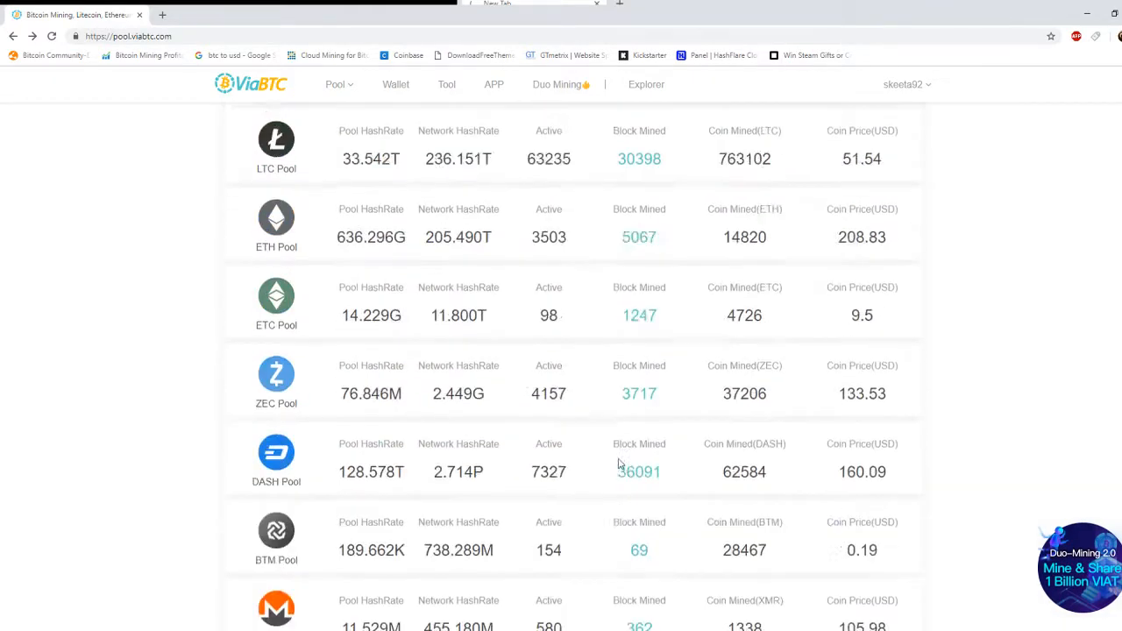
{"action": "scroll", "scroll_direction": "up", "scroll_amount": 3}
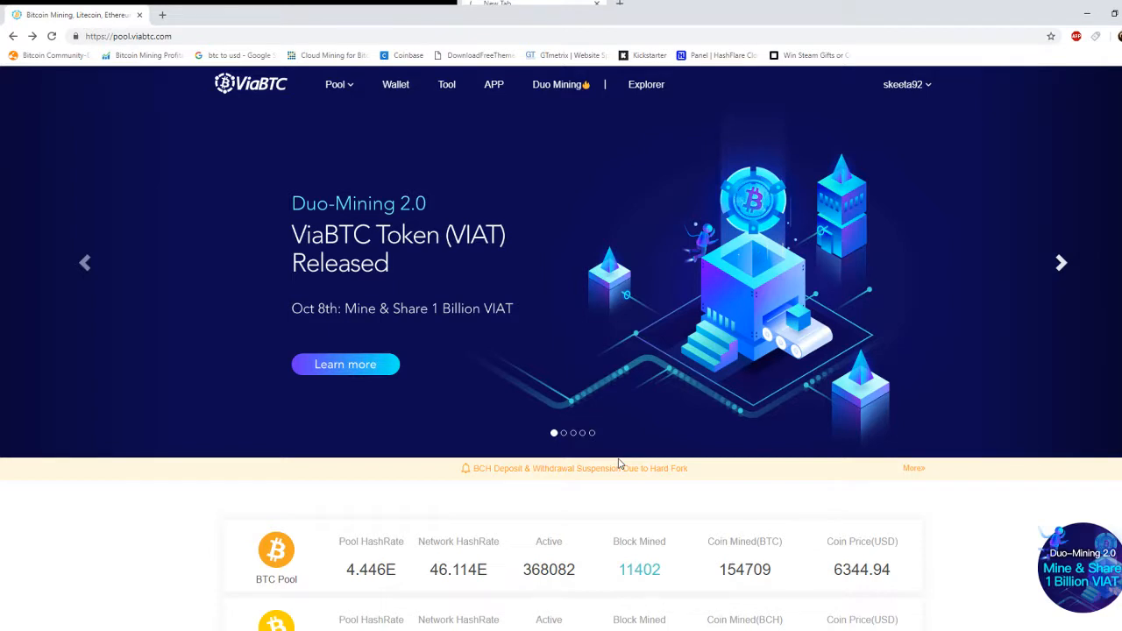
{"action": "left_click", "coordinate": [913, 468]}
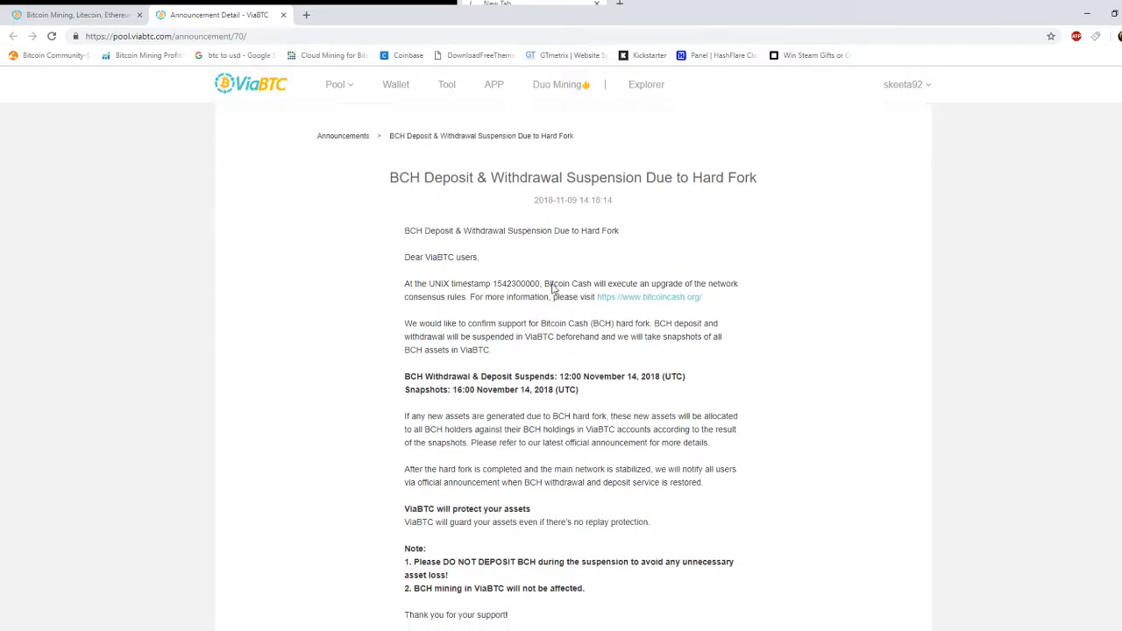
{"action": "scroll", "scroll_direction": "down", "scroll_amount": 3}
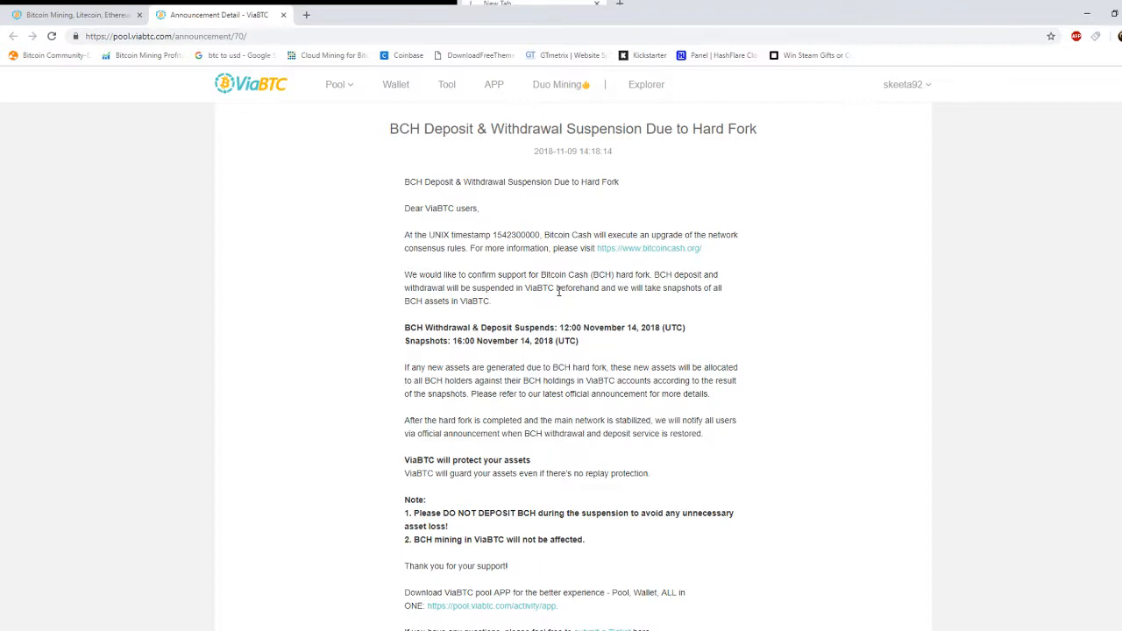
{"action": "mouse_move", "coordinate": [533, 273]}
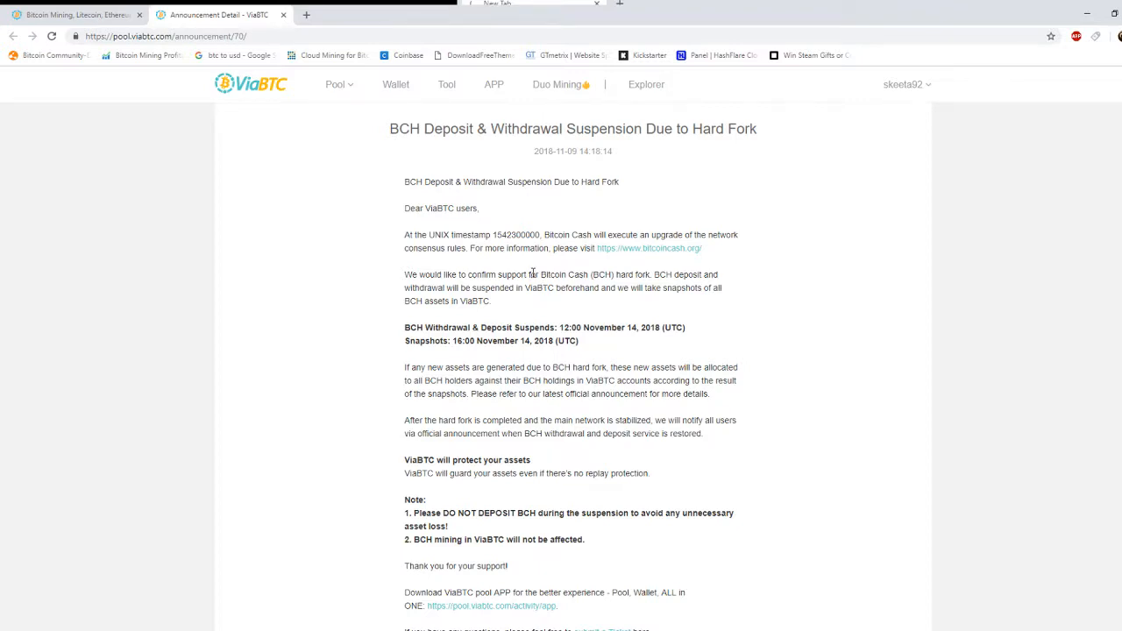
{"action": "scroll", "scroll_direction": "down", "scroll_amount": 3}
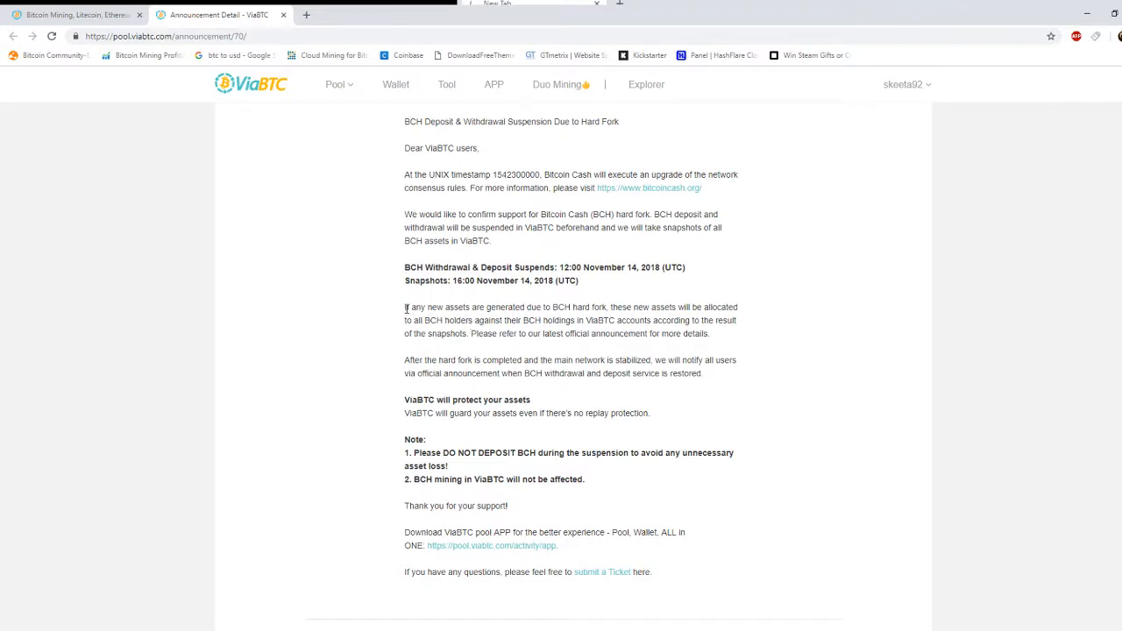
{"action": "left_click_drag", "start_coordinate": [404, 307], "coordinate": [511, 307]}
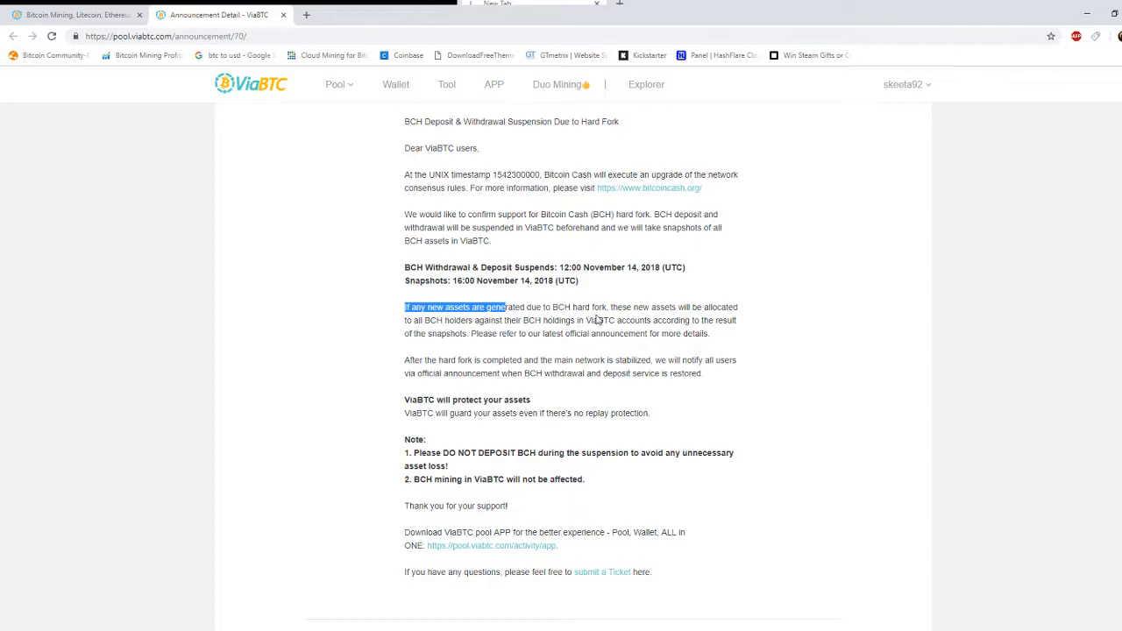
{"action": "mouse_move", "coordinate": [459, 335]}
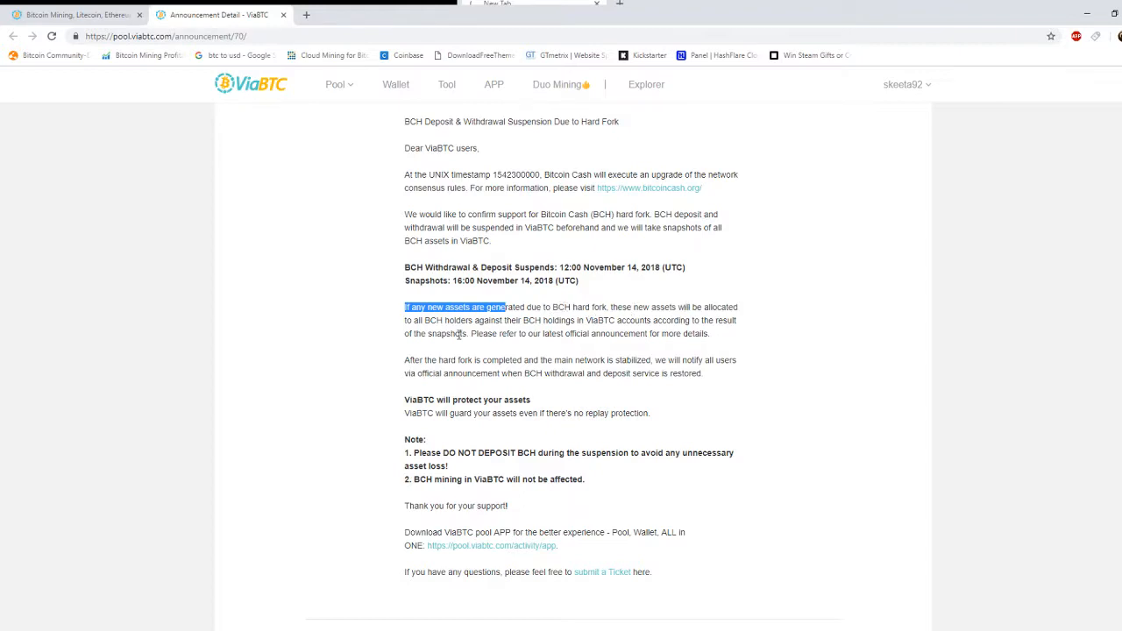
{"action": "mouse_move", "coordinate": [460, 326]}
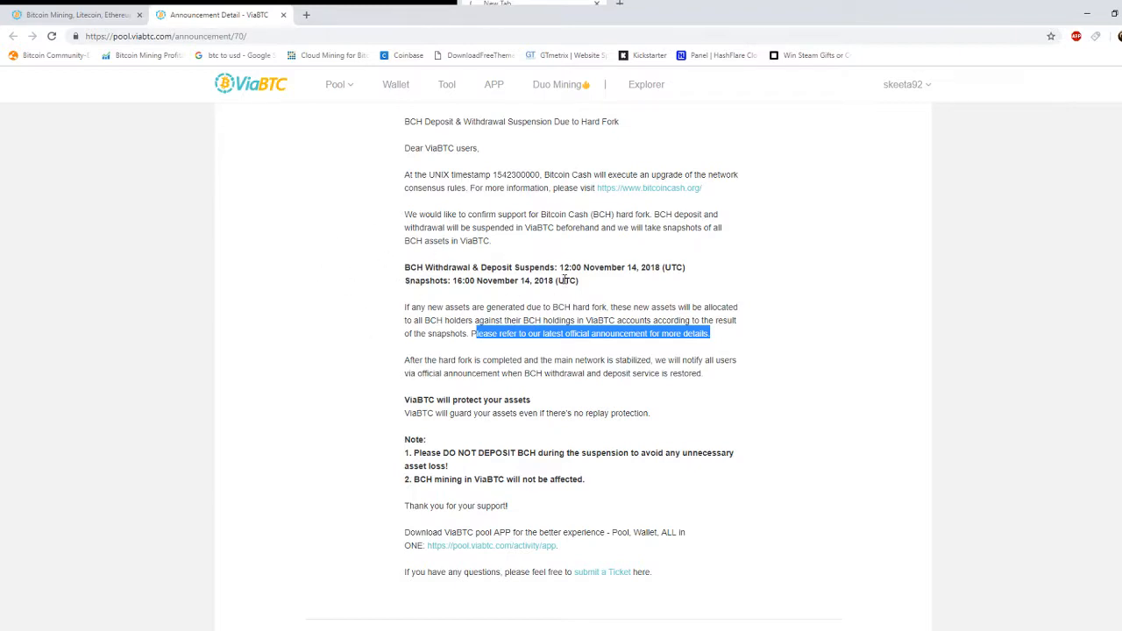
{"action": "mouse_move", "coordinate": [559, 294]}
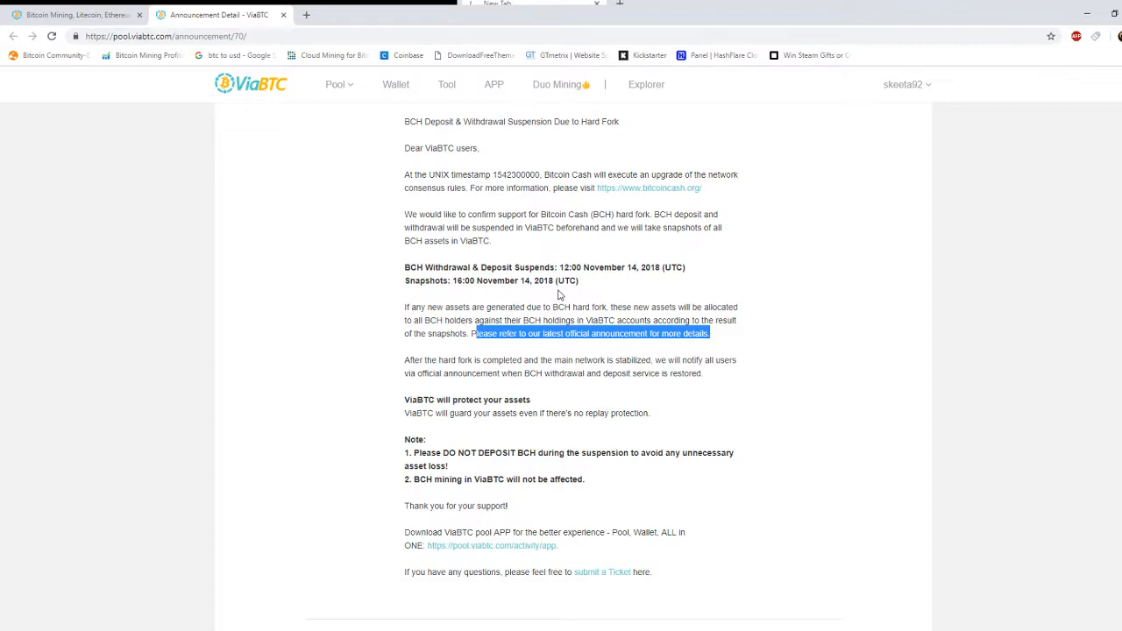
Go from the homepage through the Pool menu to the BCH Pool, then scroll to the Stratum URL.
{"action": "left_click", "coordinate": [250, 83]}
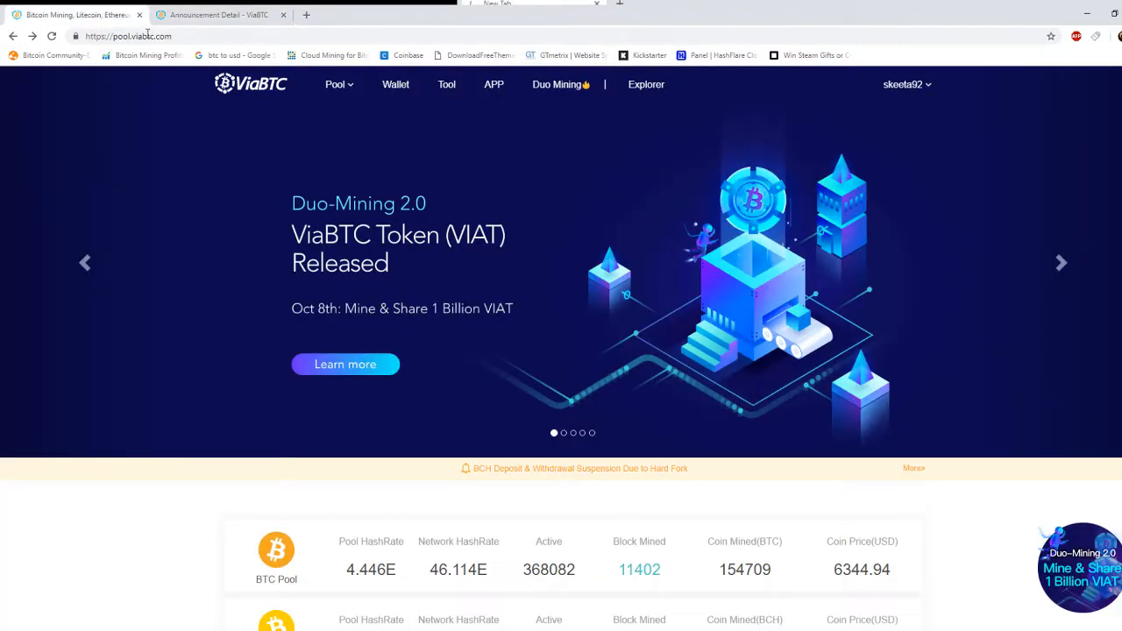
{"action": "mouse_move", "coordinate": [320, 204]}
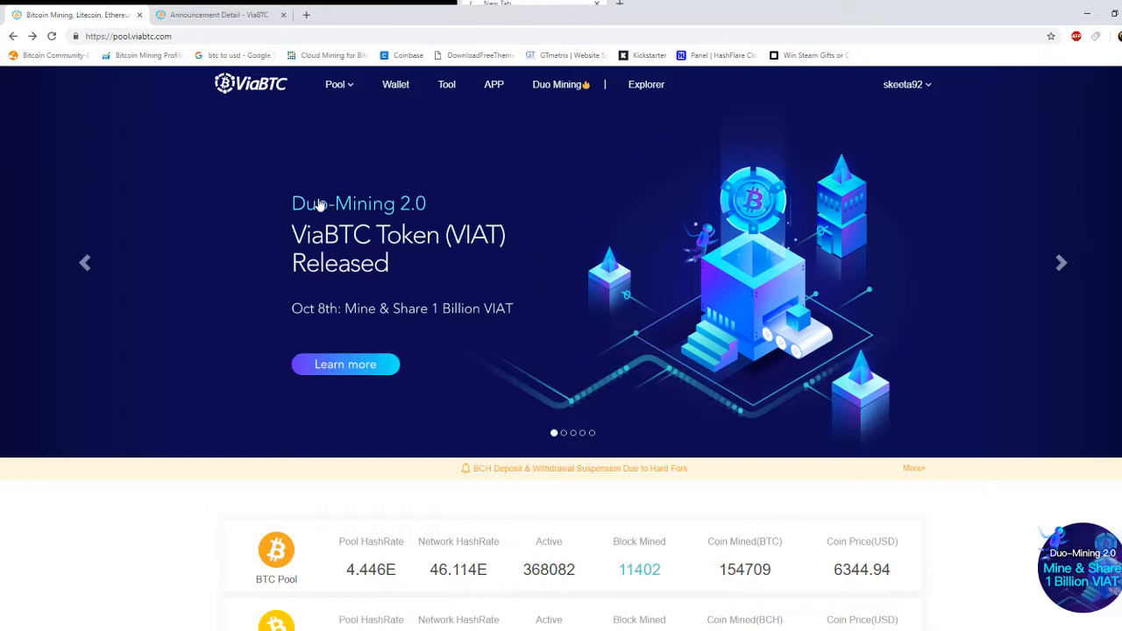
{"action": "mouse_move", "coordinate": [341, 115]}
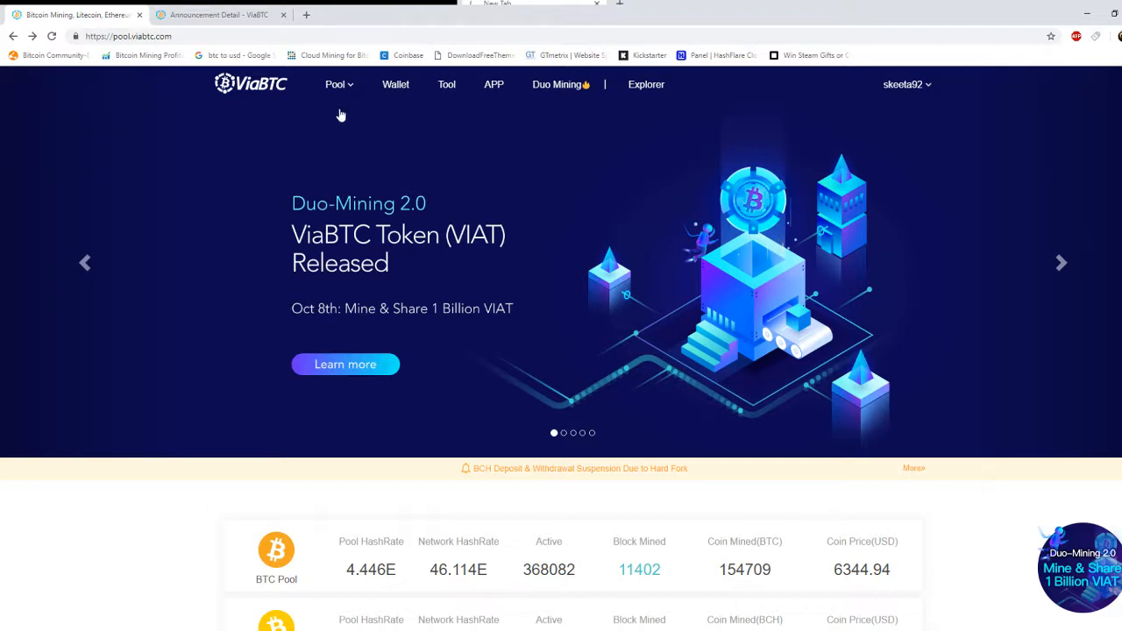
{"action": "left_click", "coordinate": [337, 84]}
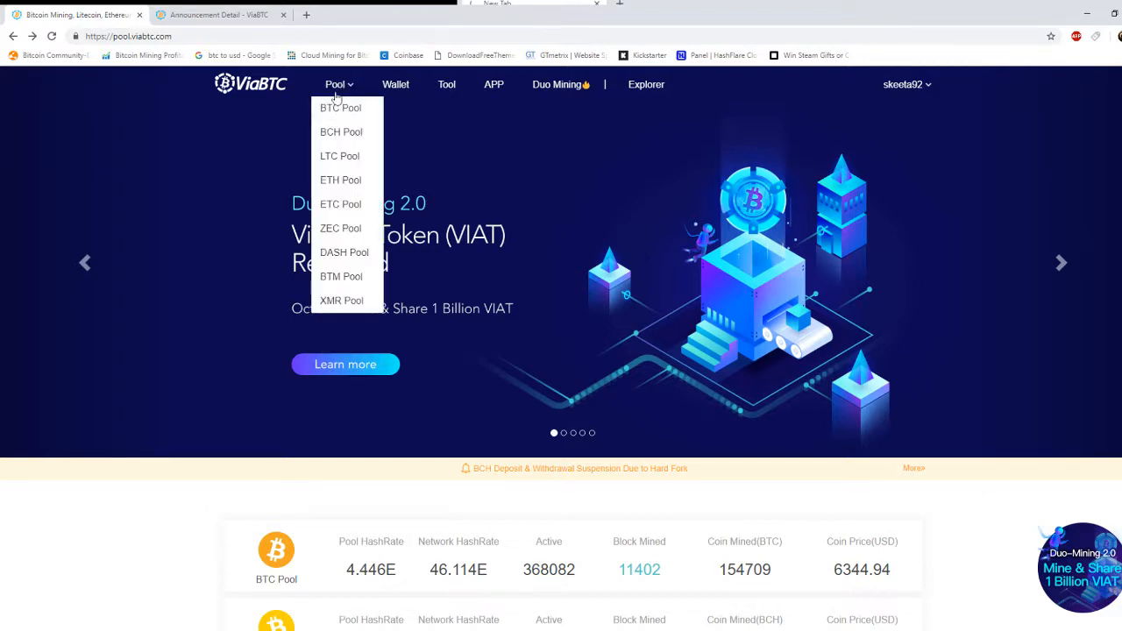
{"action": "mouse_move", "coordinate": [340, 132]}
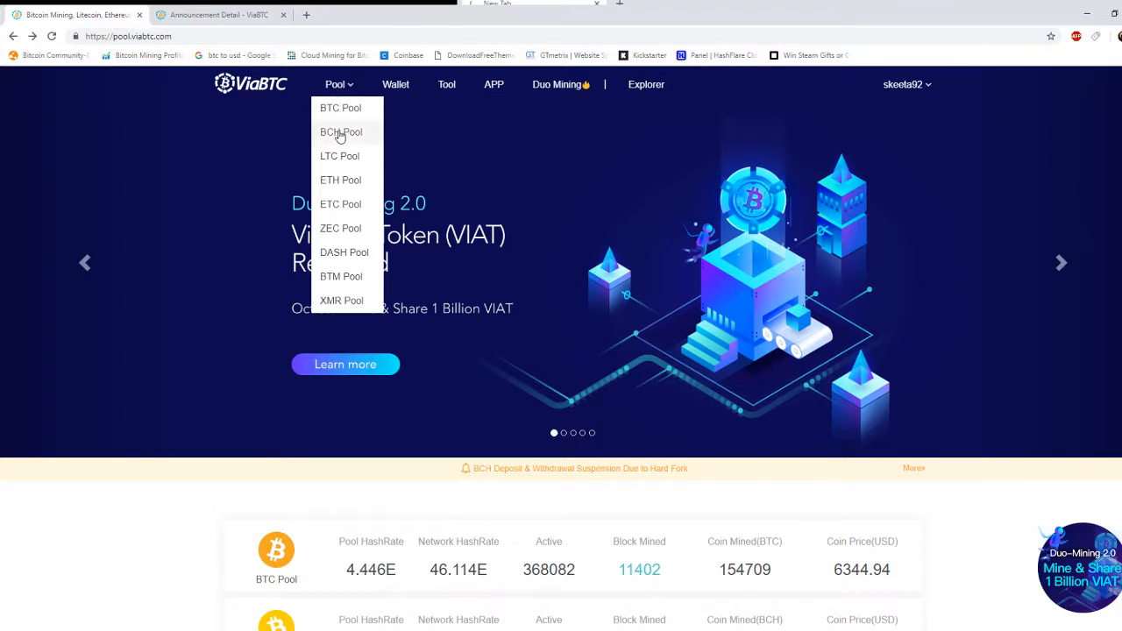
{"action": "left_click", "coordinate": [340, 132]}
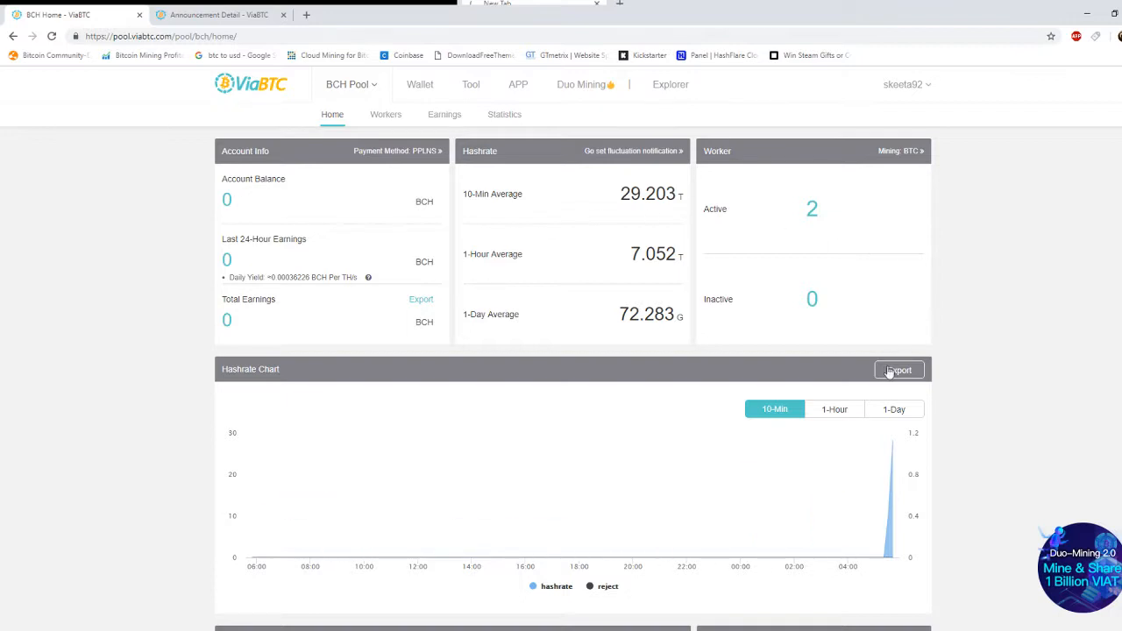
{"action": "scroll", "scroll_direction": "down", "scroll_amount": 3}
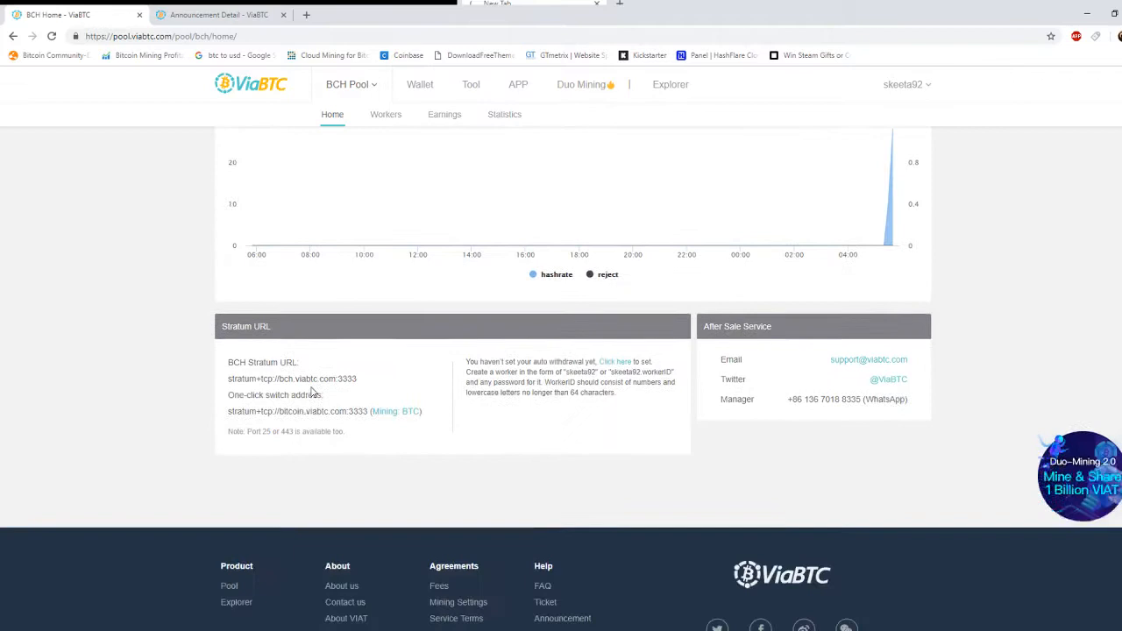
{"action": "scroll", "scroll_direction": "down", "scroll_amount": 3}
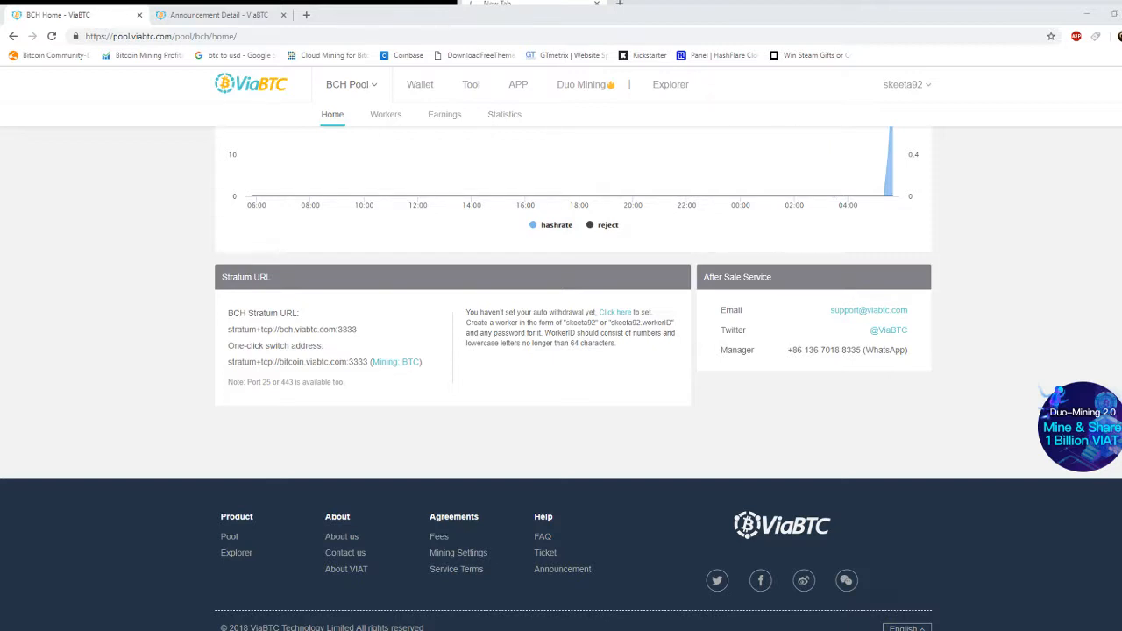
{"action": "left_click", "coordinate": [361, 15]}
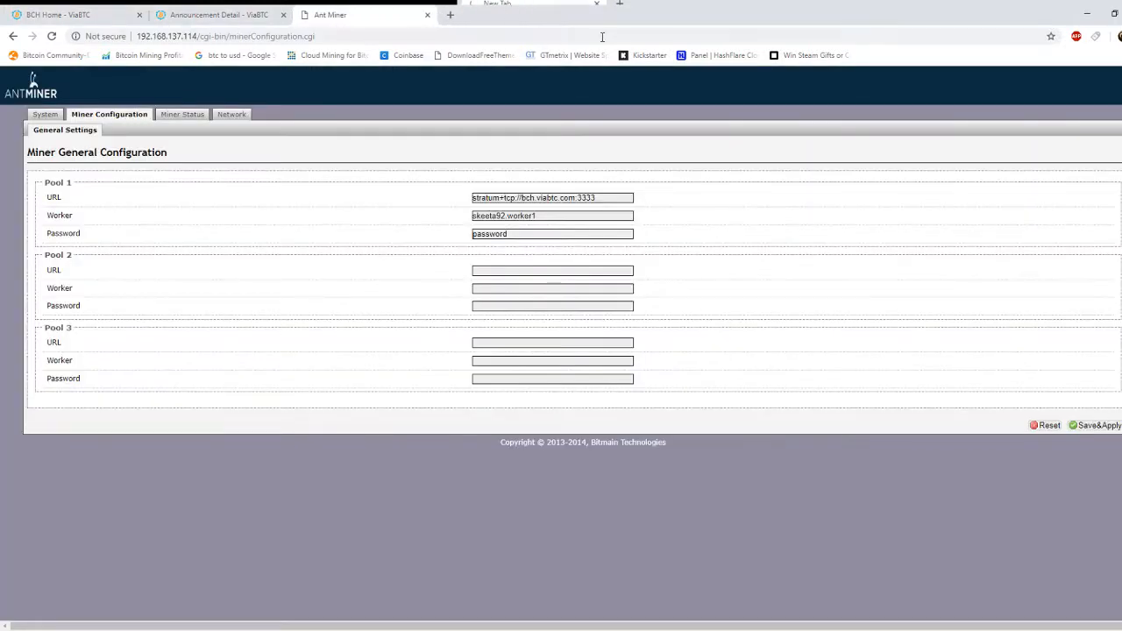
{"action": "mouse_move", "coordinate": [47, 176]}
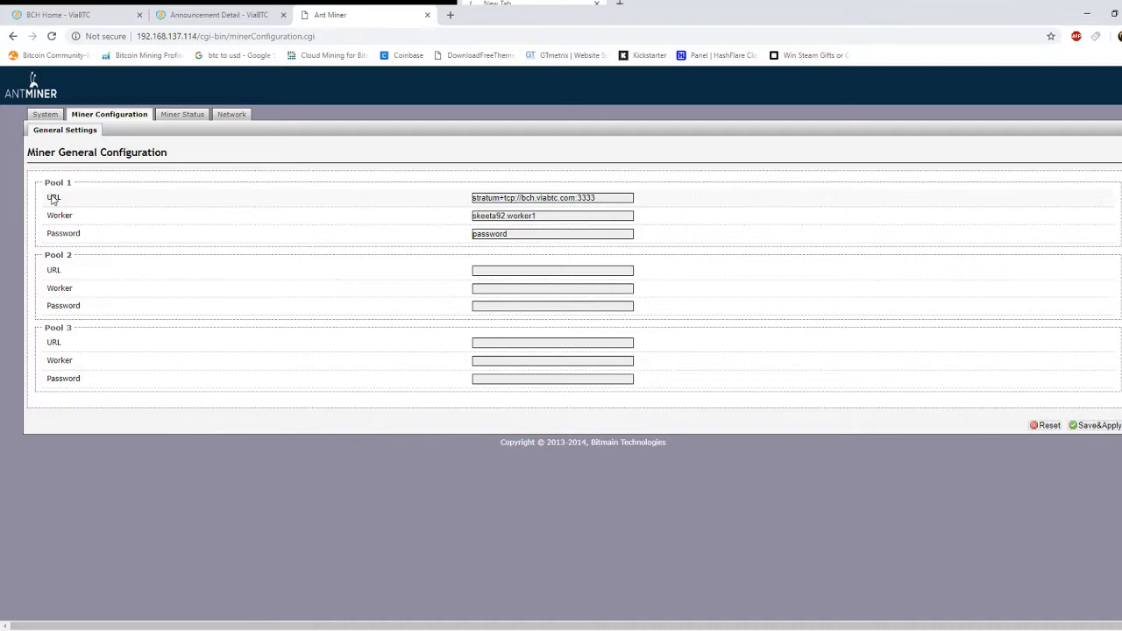
{"action": "mouse_move", "coordinate": [101, 9]}
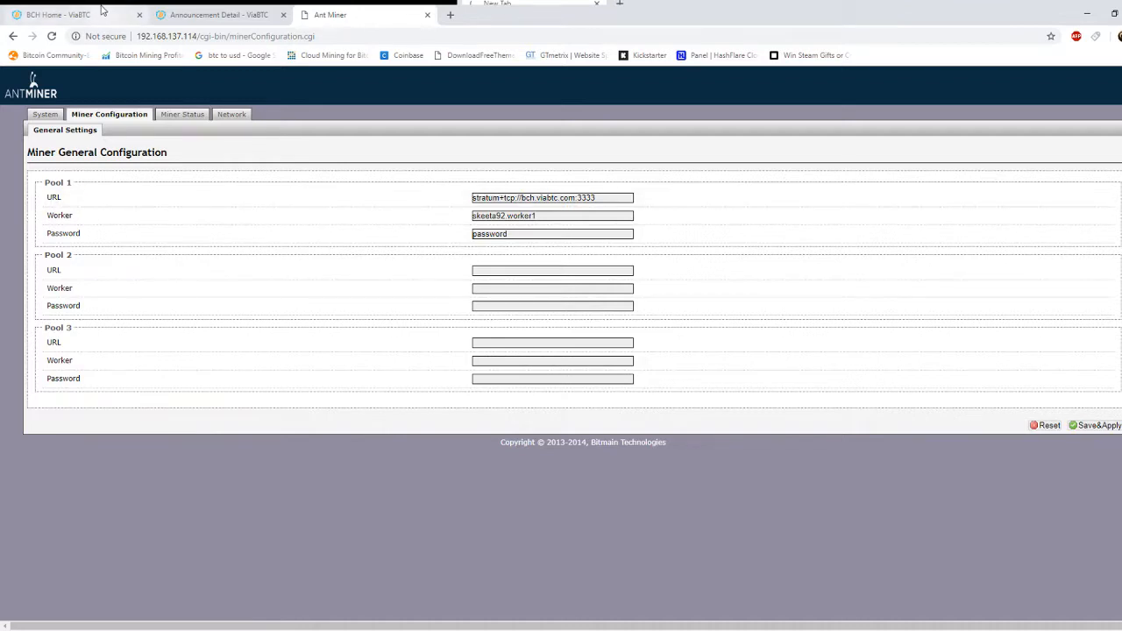
{"action": "left_click", "coordinate": [57, 15]}
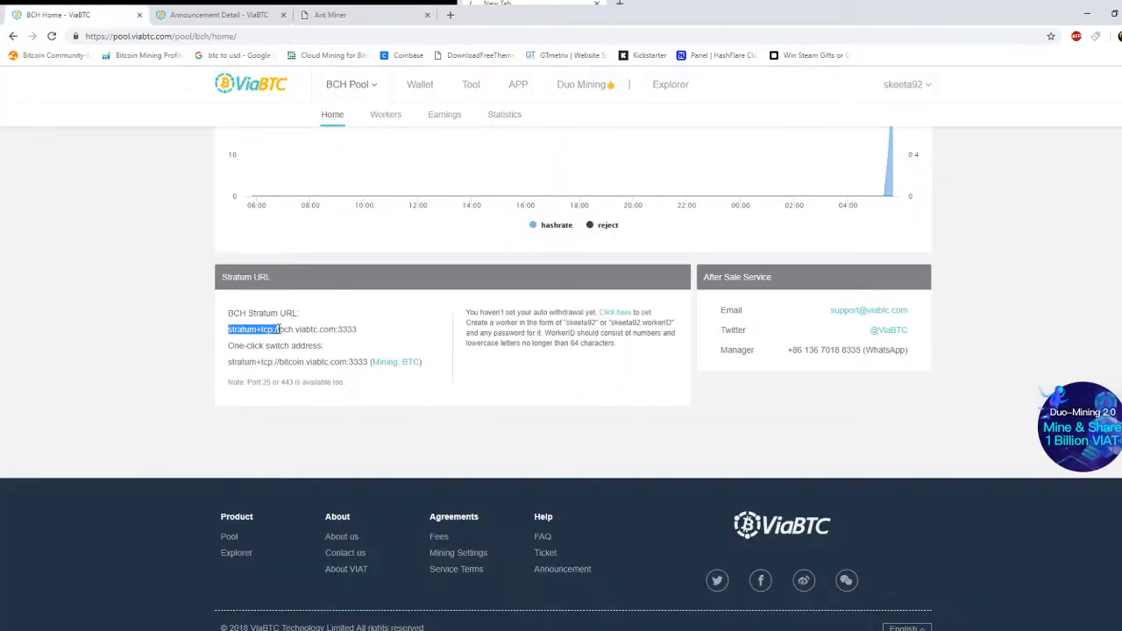
{"action": "triple_click", "coordinate": [292, 329]}
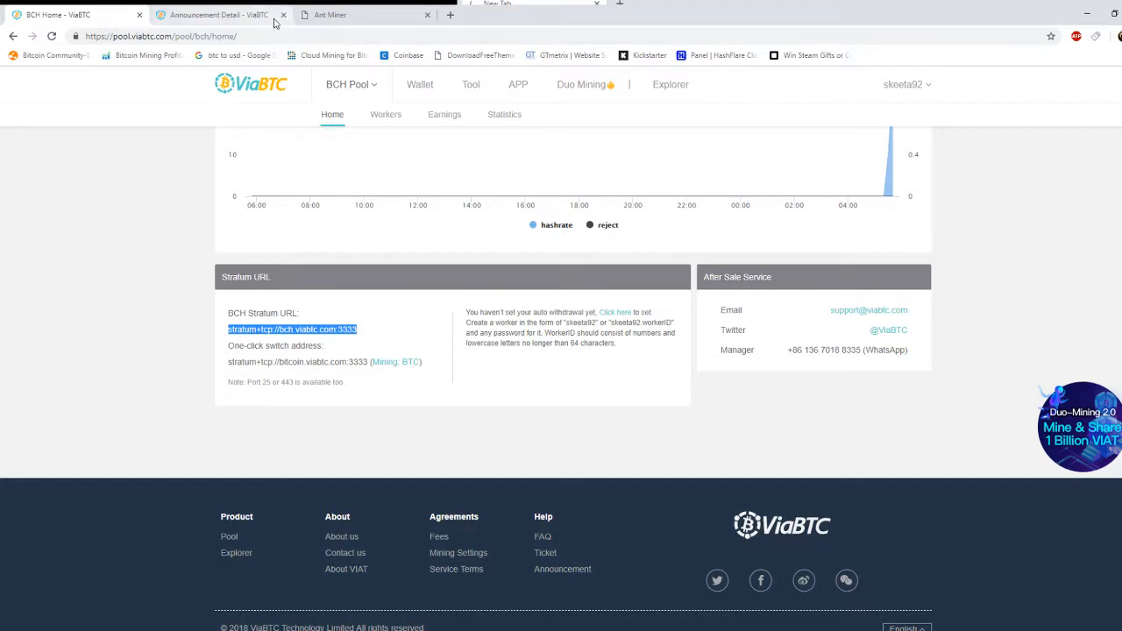
{"action": "left_click", "coordinate": [363, 15]}
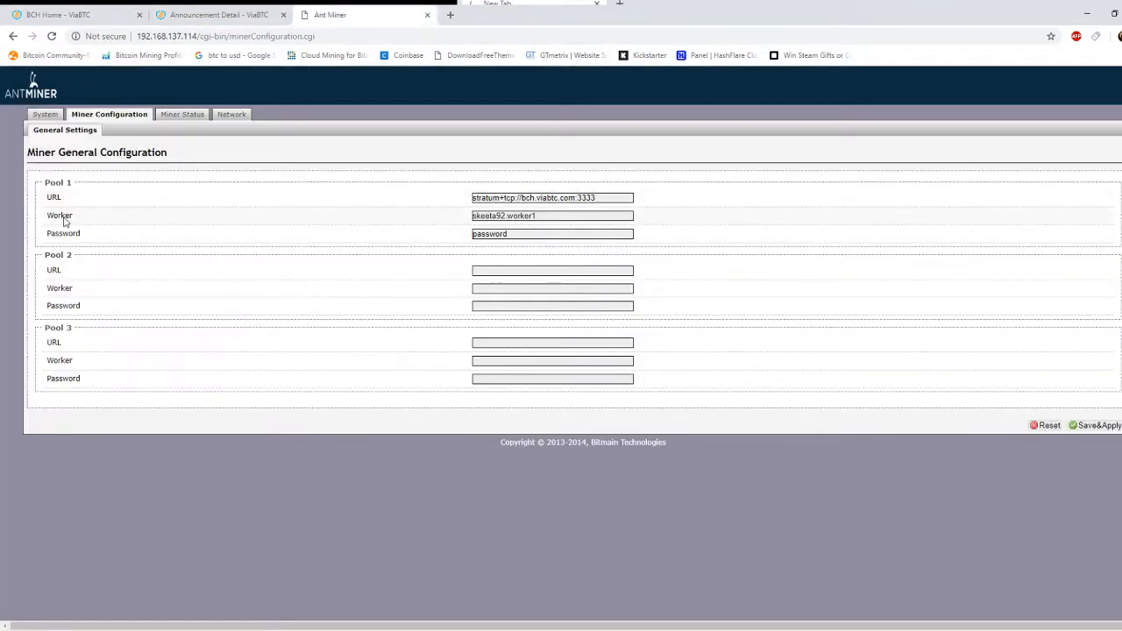
{"action": "left_click", "coordinate": [552, 233]}
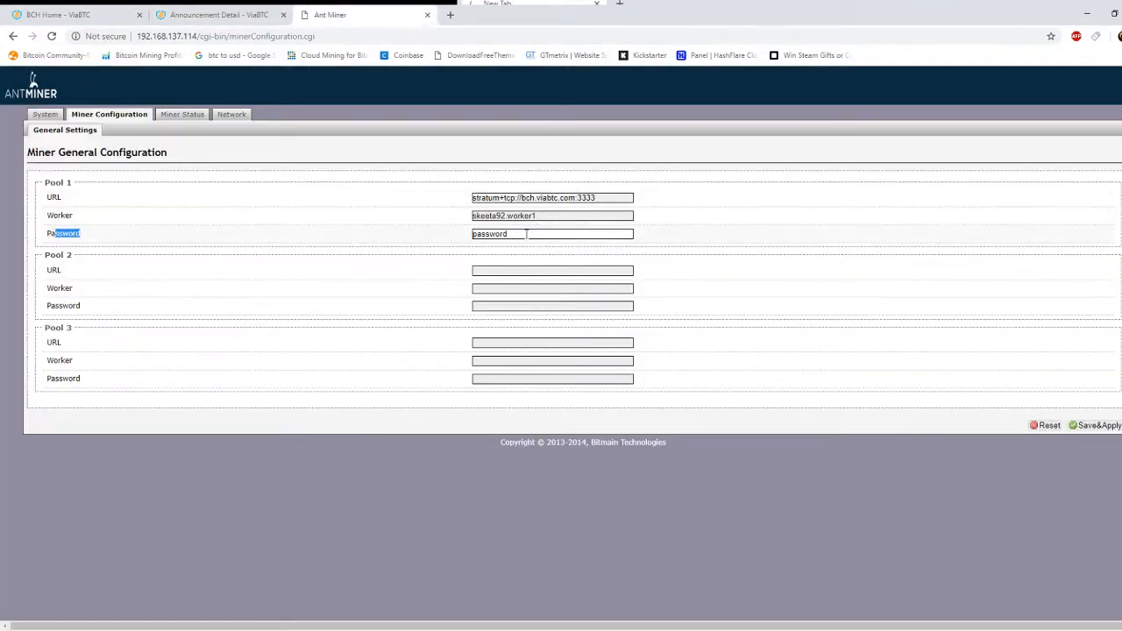
{"action": "left_click", "coordinate": [553, 215]}
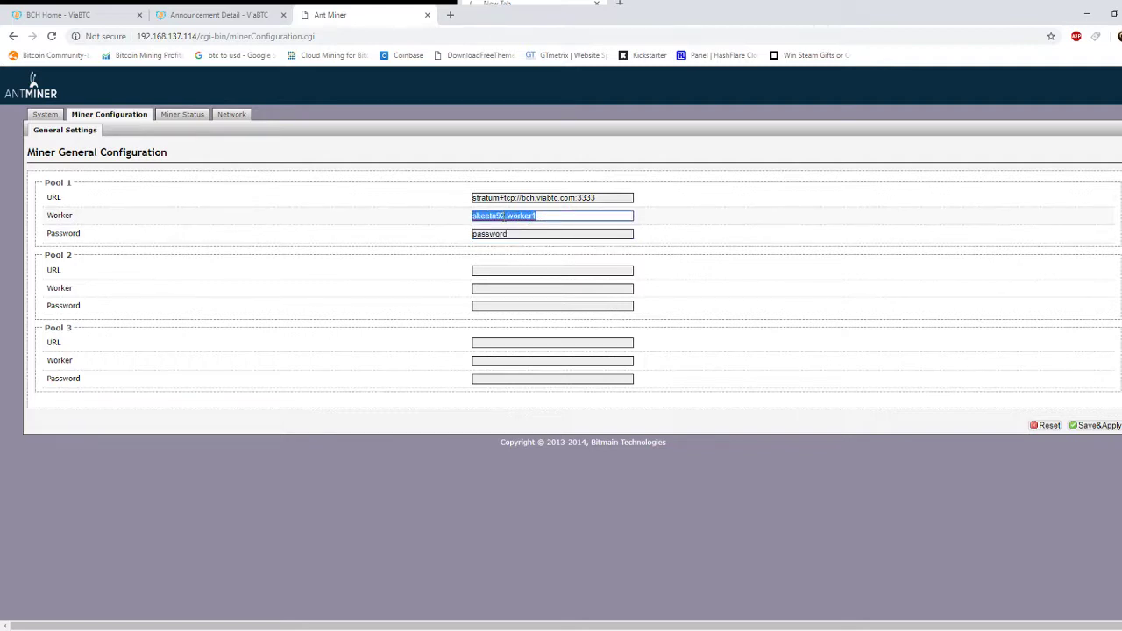
{"action": "left_click", "coordinate": [566, 216]}
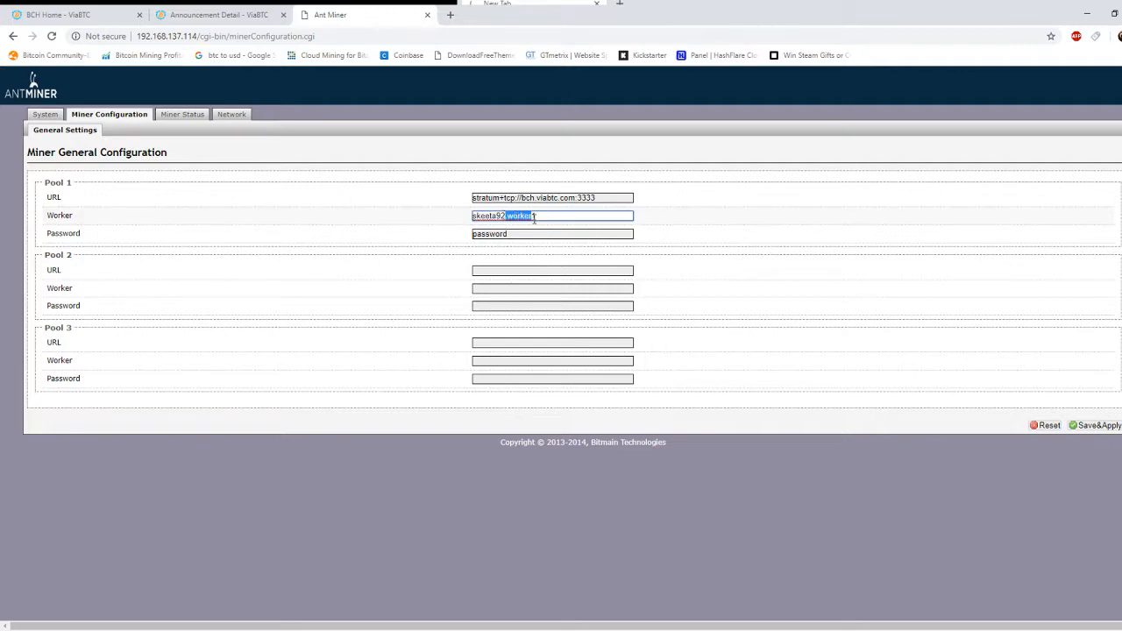
{"action": "triple_click", "coordinate": [552, 216]}
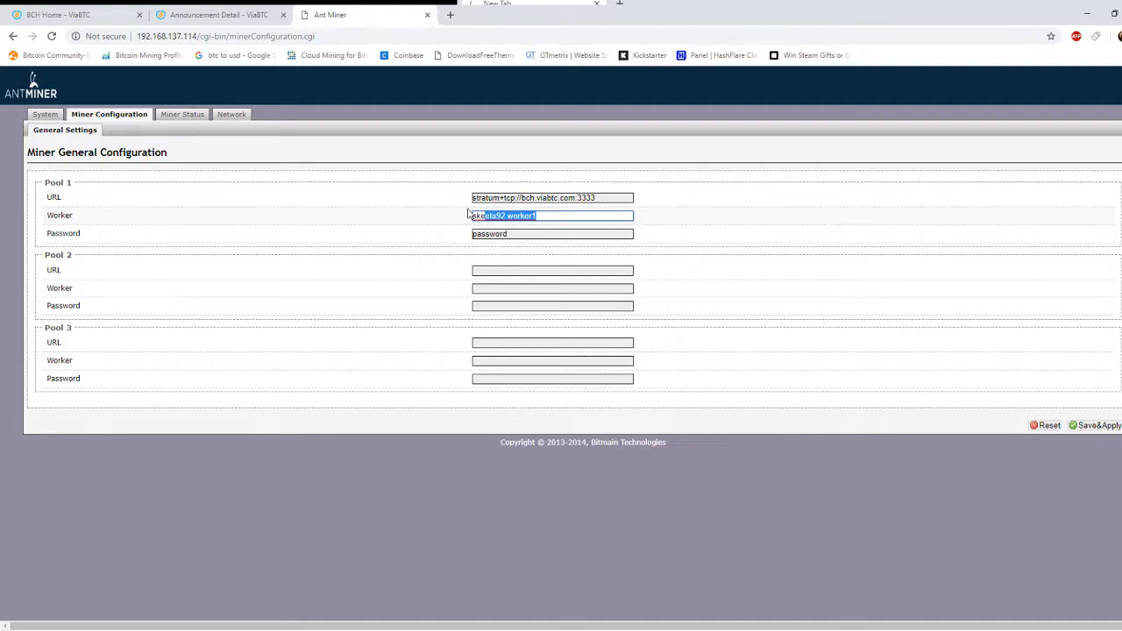
{"action": "left_click", "coordinate": [74, 15]}
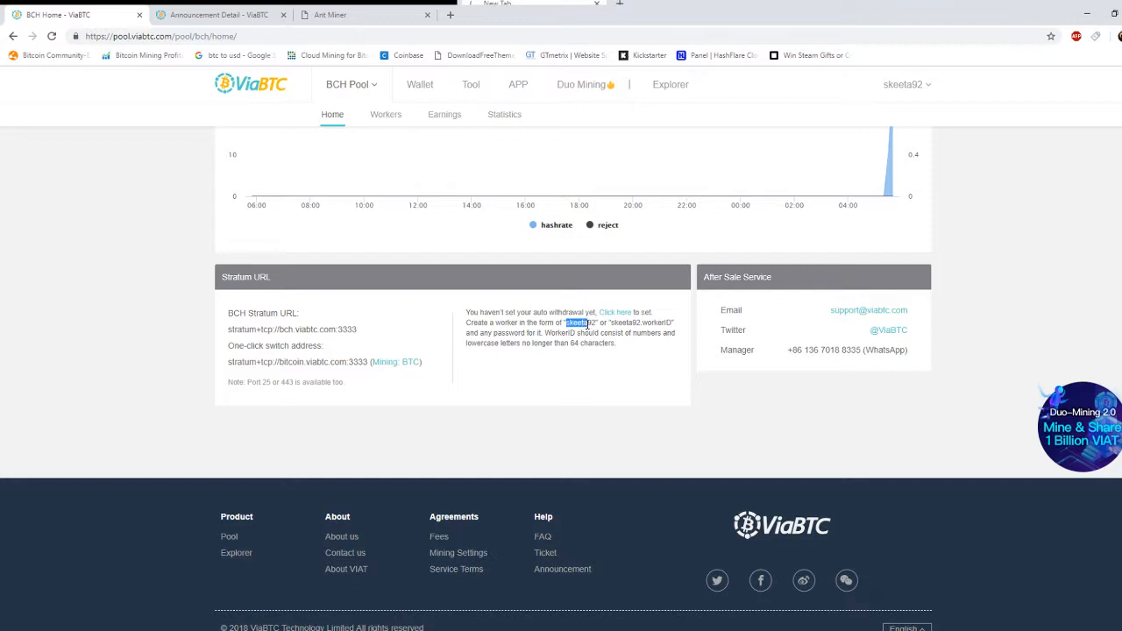
Highlight the worker naming format and the note that any password is accepted.
{"action": "left_click_drag", "start_coordinate": [572, 323], "coordinate": [676, 343]}
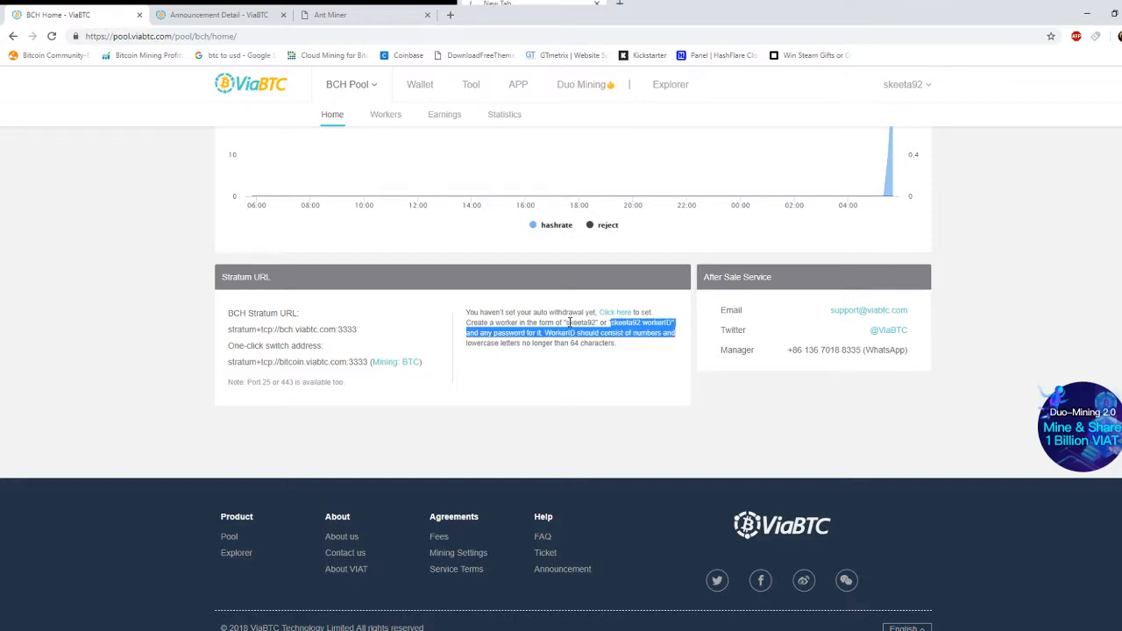
{"action": "left_click", "coordinate": [627, 338]}
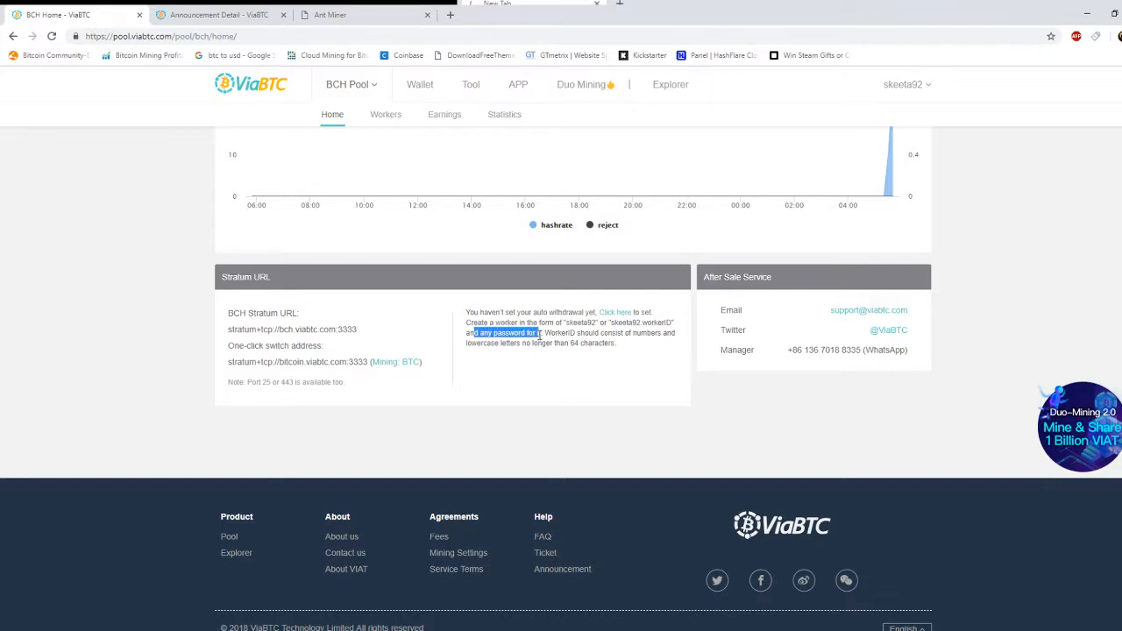
{"action": "scroll", "scroll_direction": "up", "scroll_amount": 3}
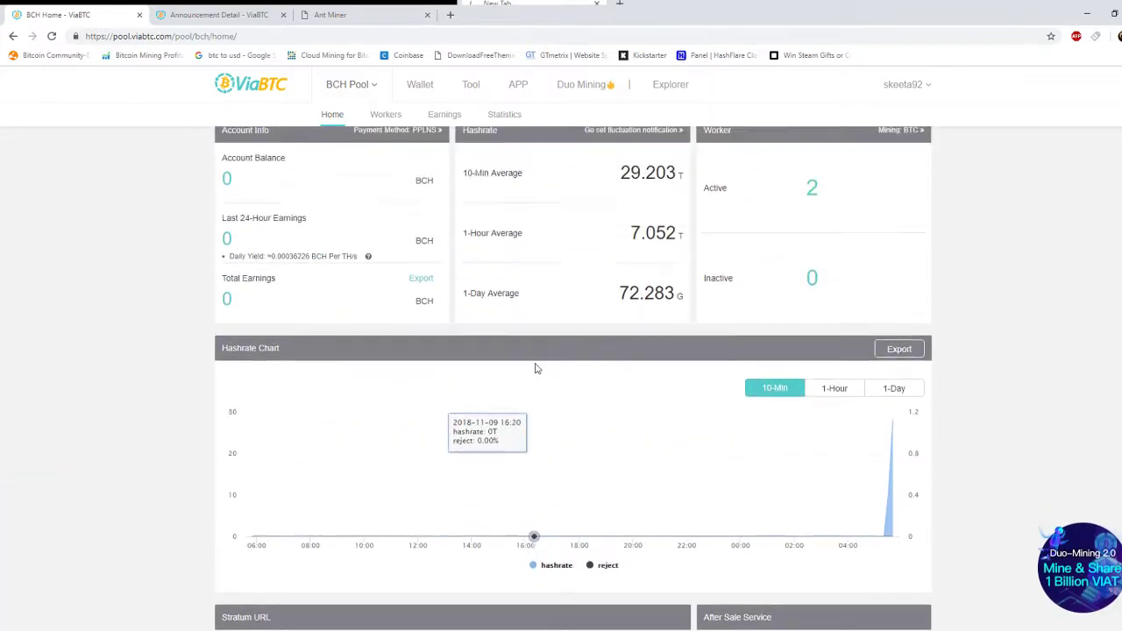
{"action": "scroll", "scroll_direction": "up", "scroll_amount": 3}
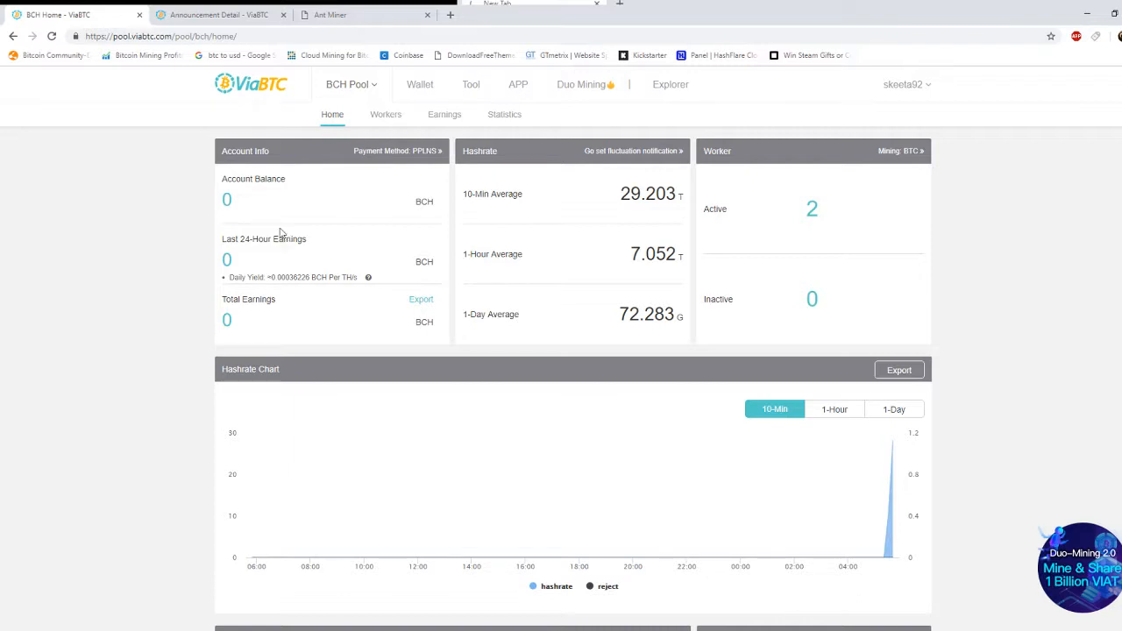
{"action": "mouse_move", "coordinate": [390, 385]}
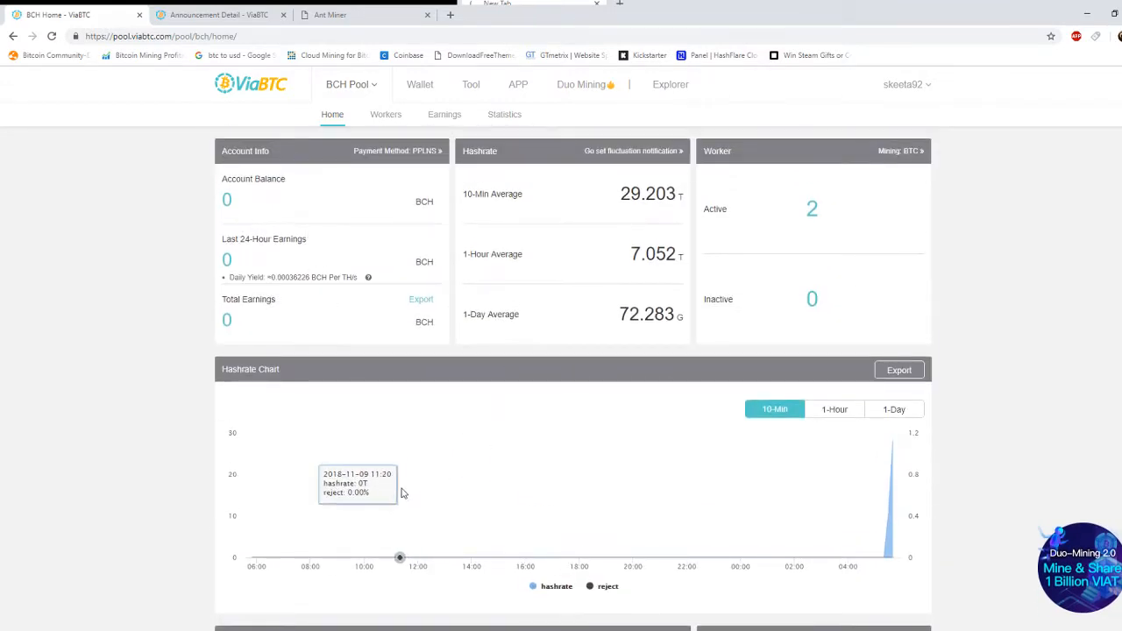
Check the Worker panel (Active 2, Inactive 0) and go to the Workers list.
{"action": "scroll", "scroll_direction": "down", "scroll_amount": 3}
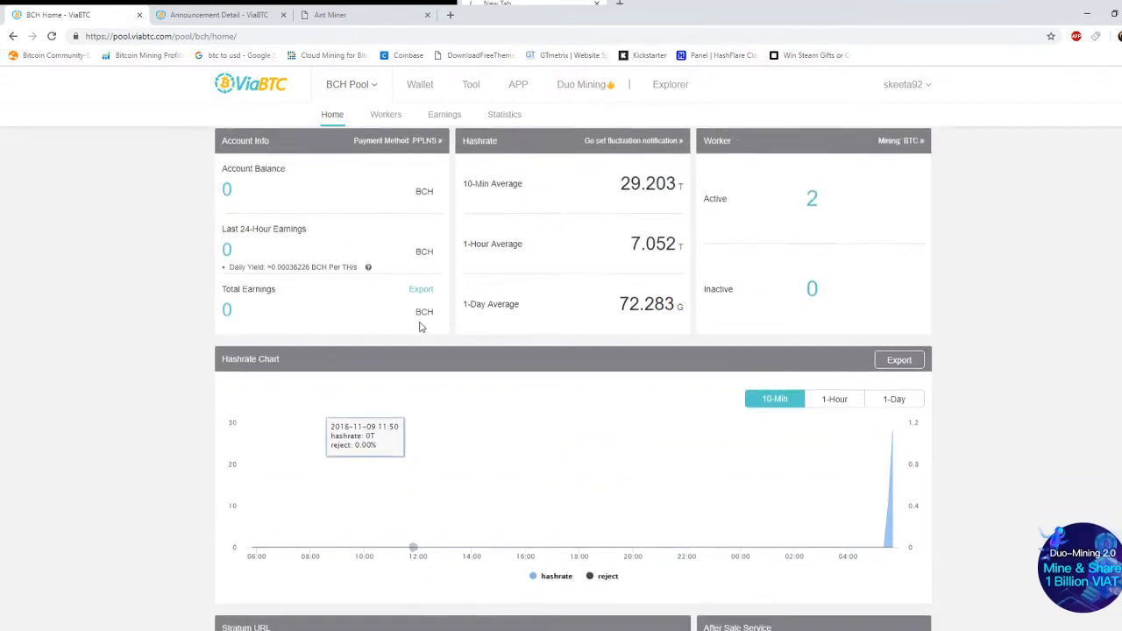
{"action": "scroll", "scroll_direction": "down", "scroll_amount": 3}
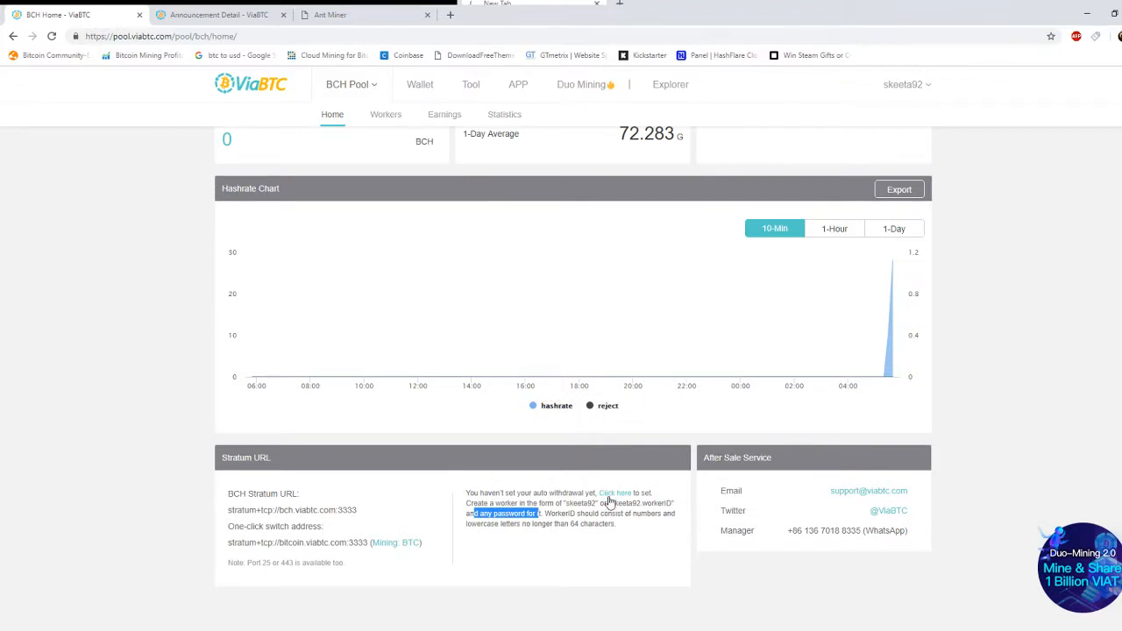
{"action": "scroll", "scroll_direction": "up", "scroll_amount": 3}
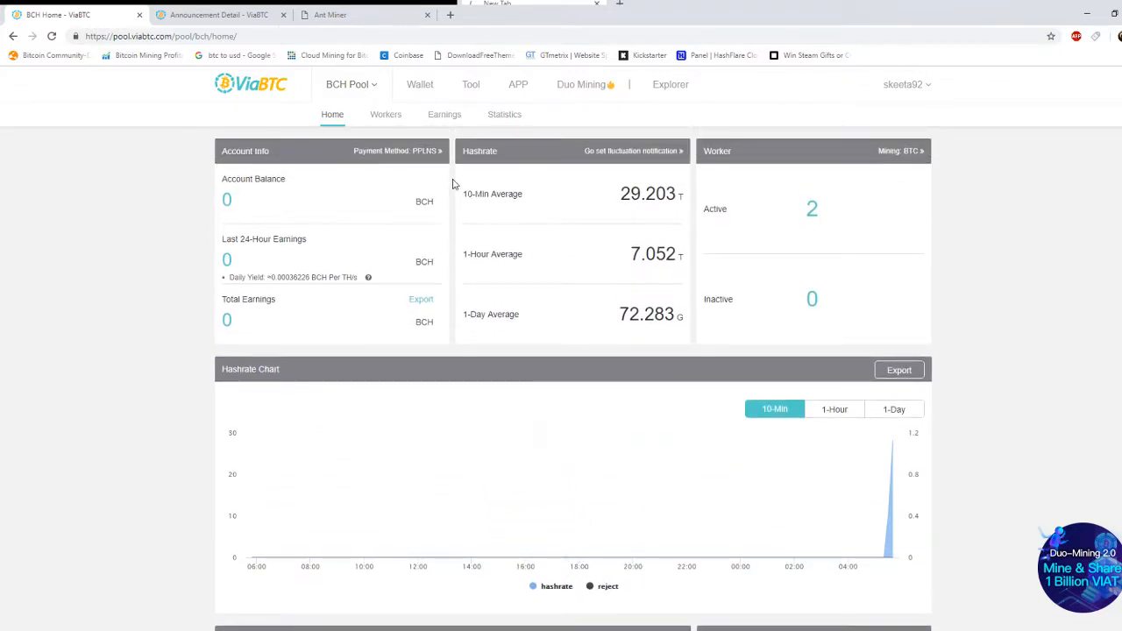
{"action": "left_click", "coordinate": [385, 114]}
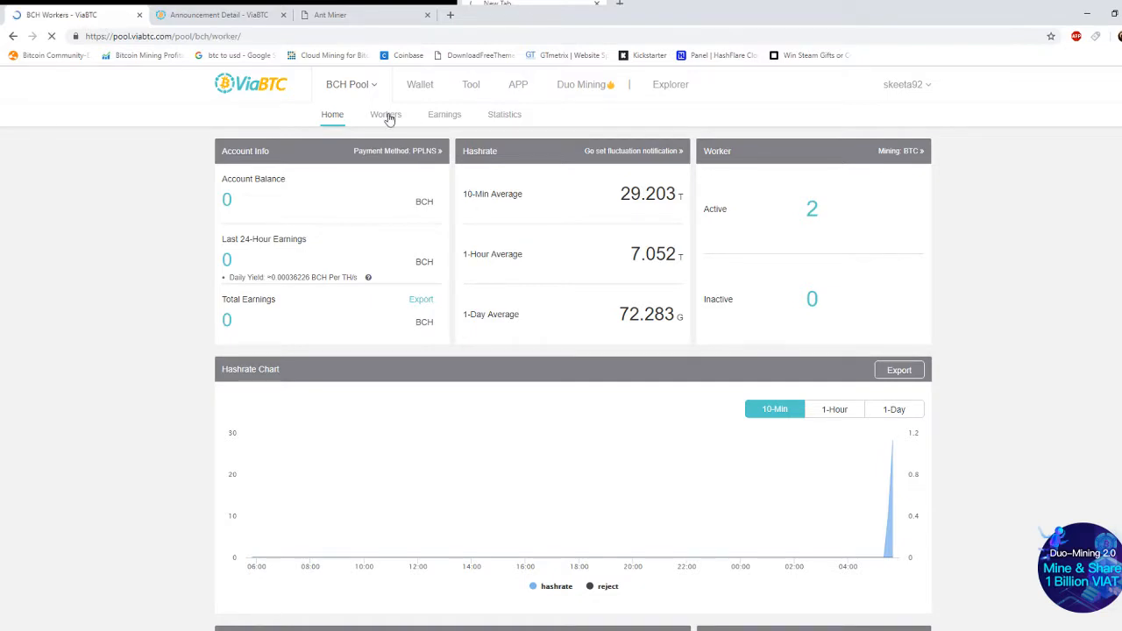
{"action": "left_click", "coordinate": [386, 114]}
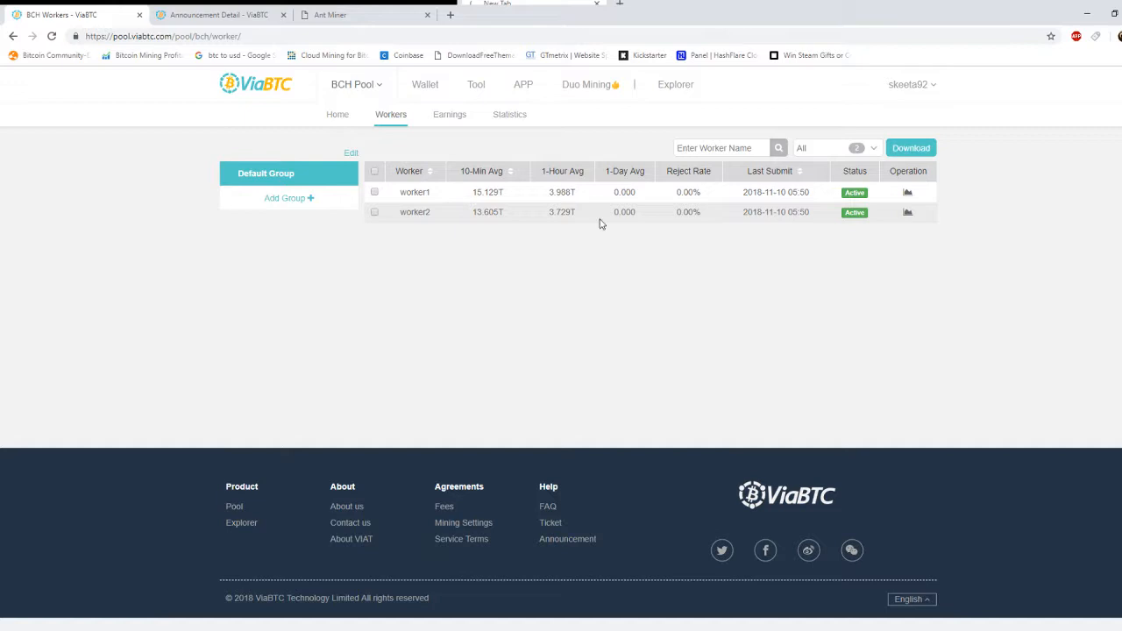
{"action": "mouse_move", "coordinate": [439, 212]}
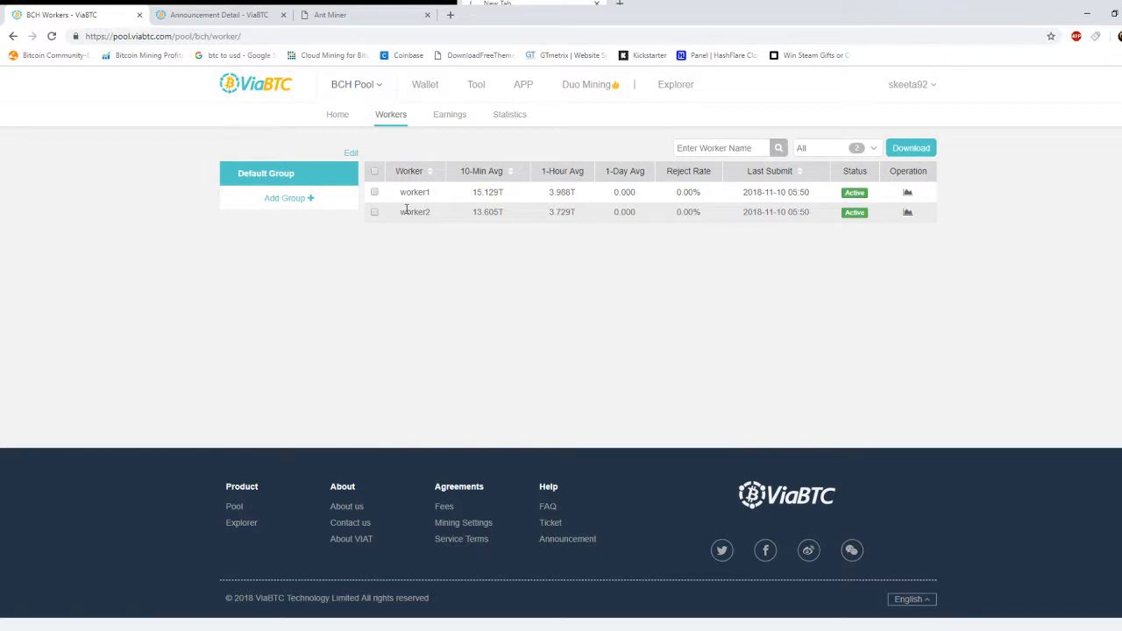
{"action": "mouse_move", "coordinate": [443, 132]}
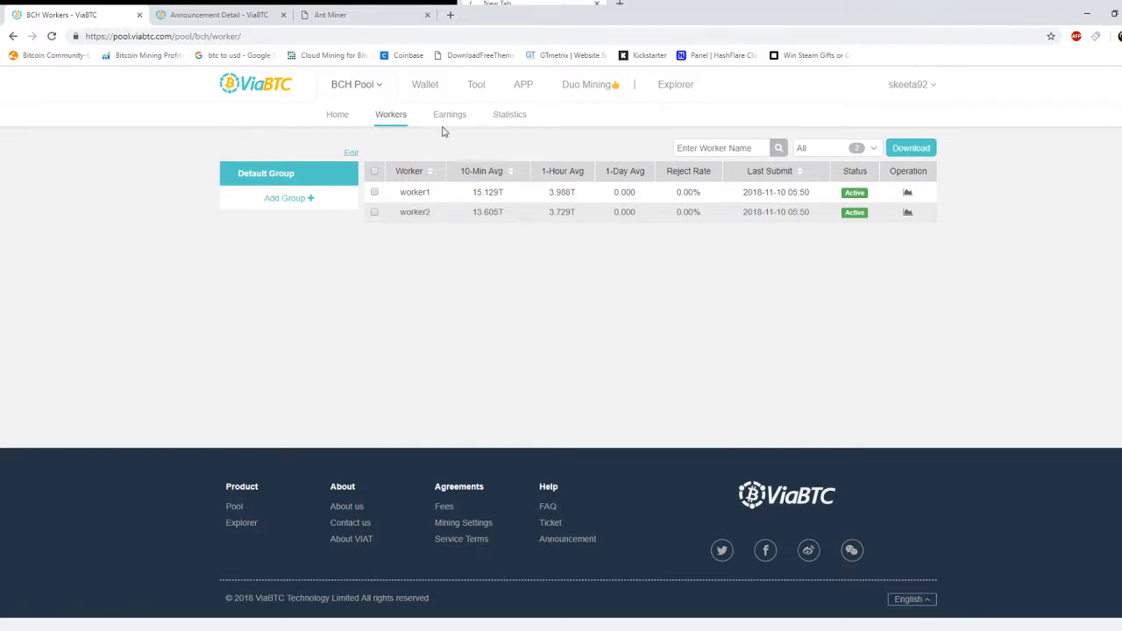
Highlight worker1's 10-minute average hashrate, then move on to the BCH Earnings page.
{"action": "double_click", "coordinate": [484, 192]}
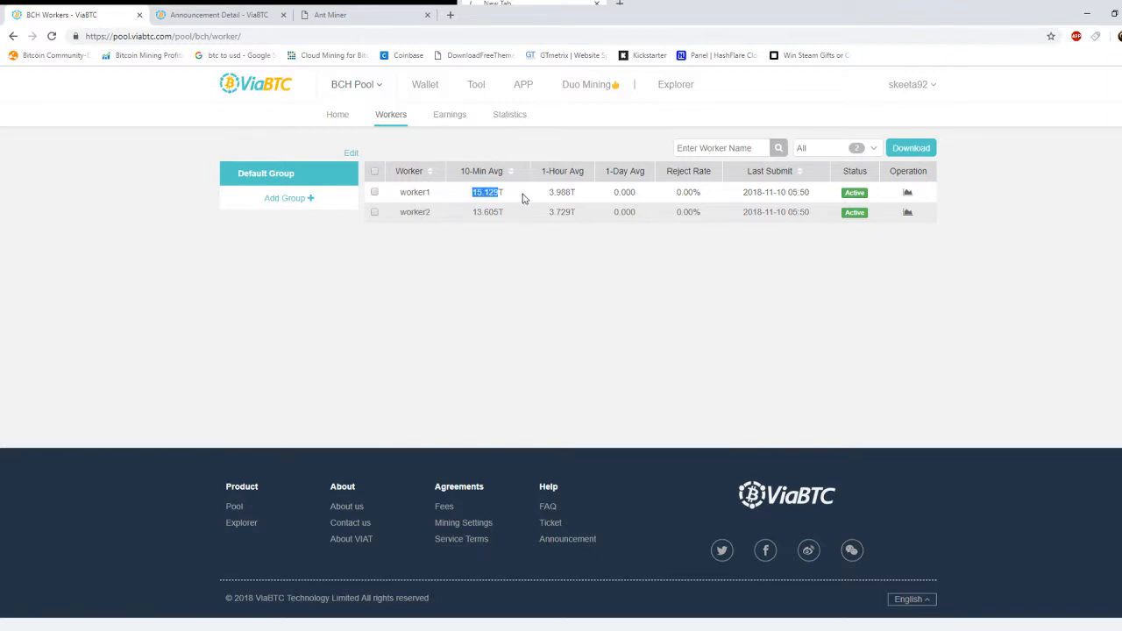
{"action": "mouse_move", "coordinate": [492, 227]}
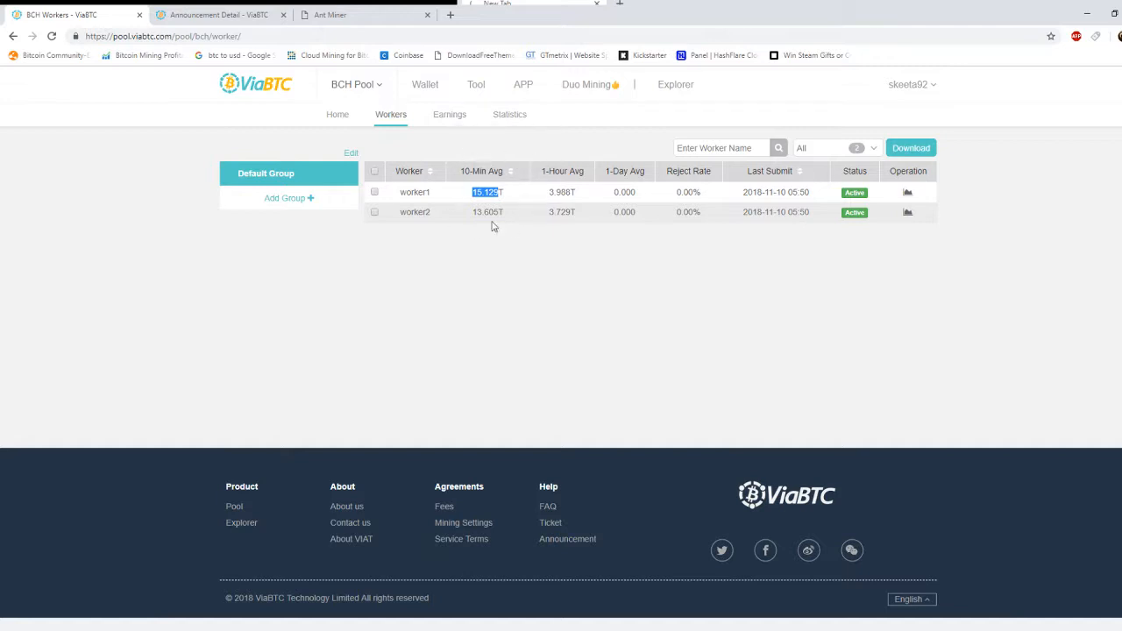
{"action": "mouse_move", "coordinate": [473, 182]}
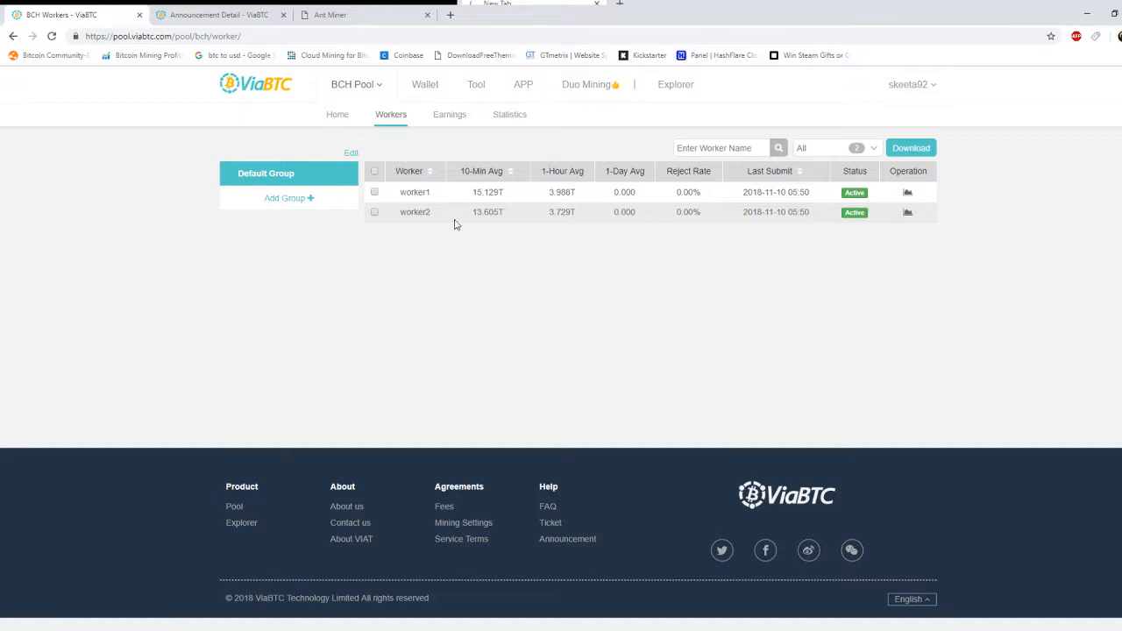
{"action": "mouse_move", "coordinate": [447, 194]}
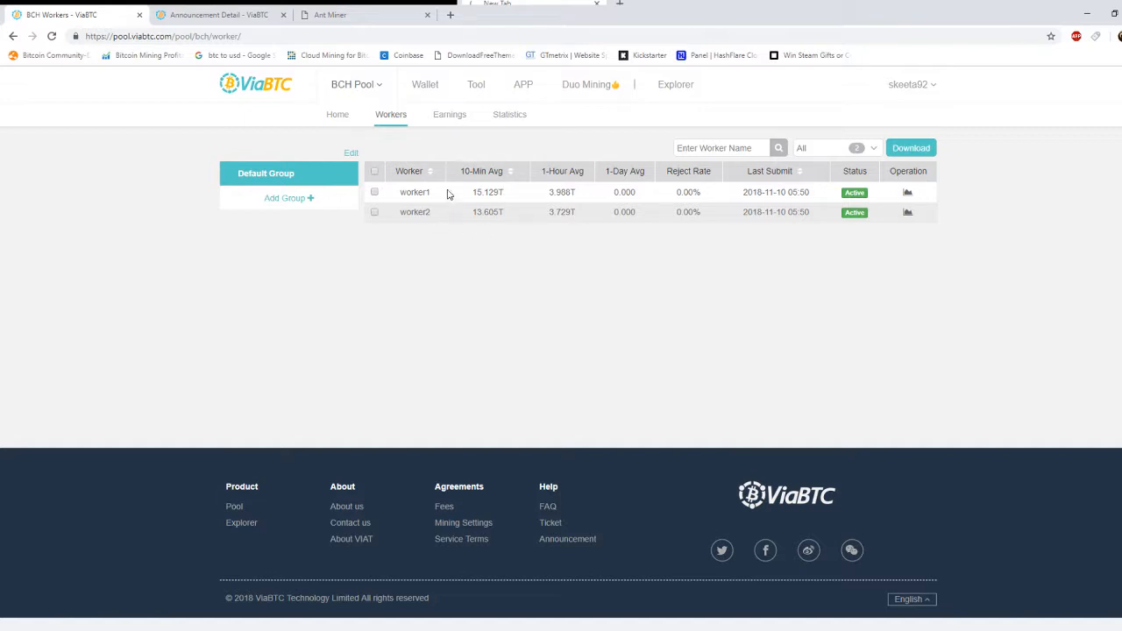
{"action": "mouse_move", "coordinate": [443, 171]}
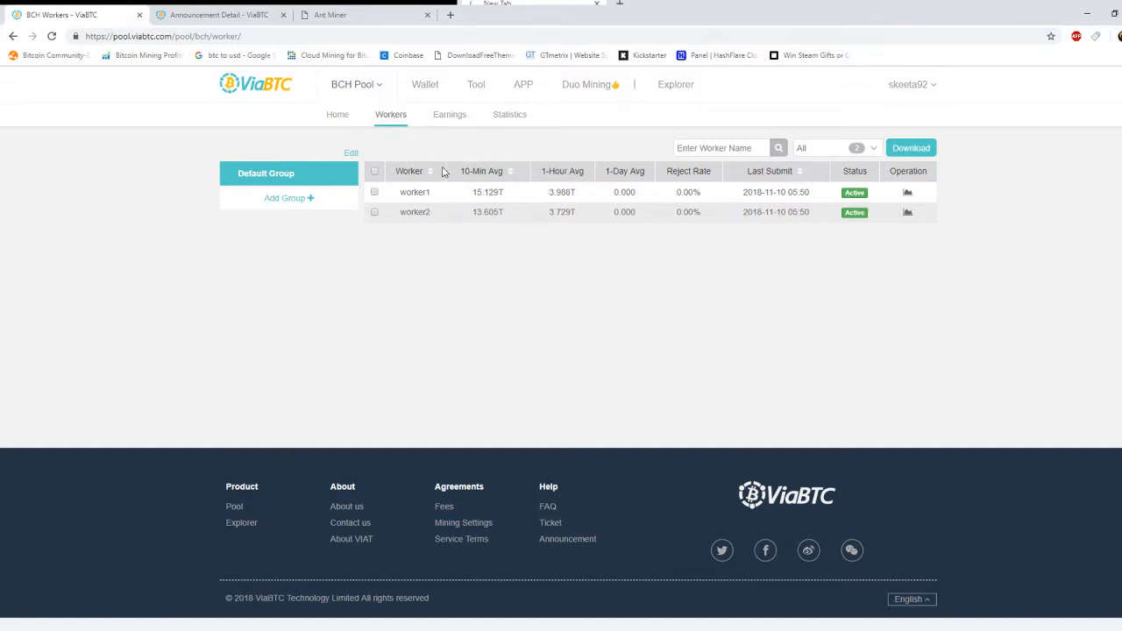
{"action": "left_click", "coordinate": [444, 114]}
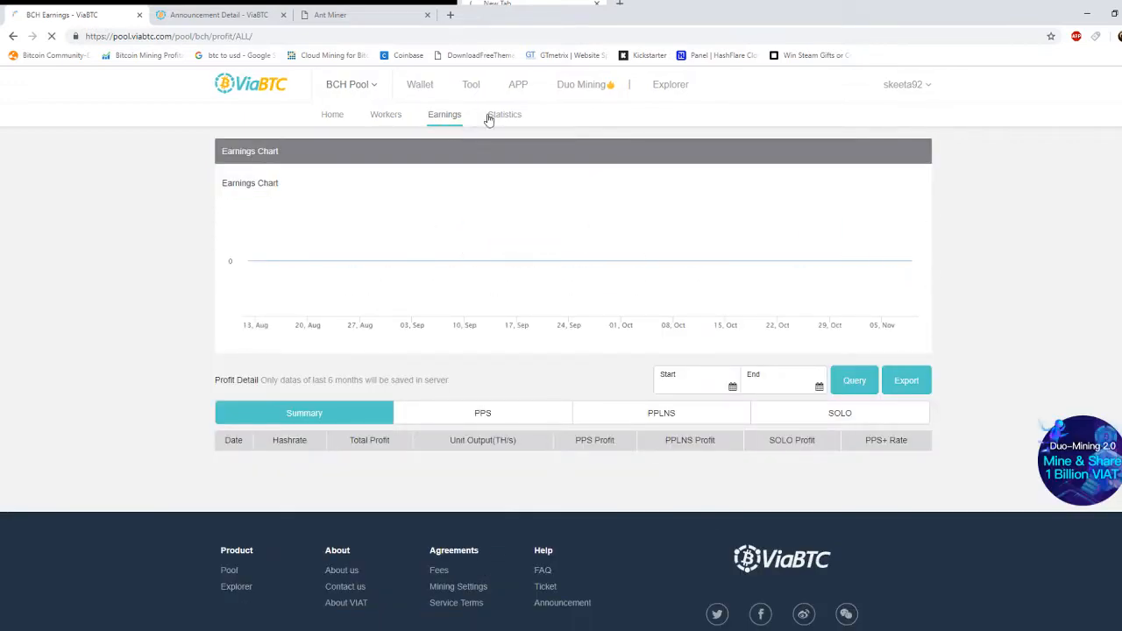
Scroll through the BCH pool hashrate and luck charts on Statistics, then go to Wallet.
{"action": "left_click", "coordinate": [504, 114]}
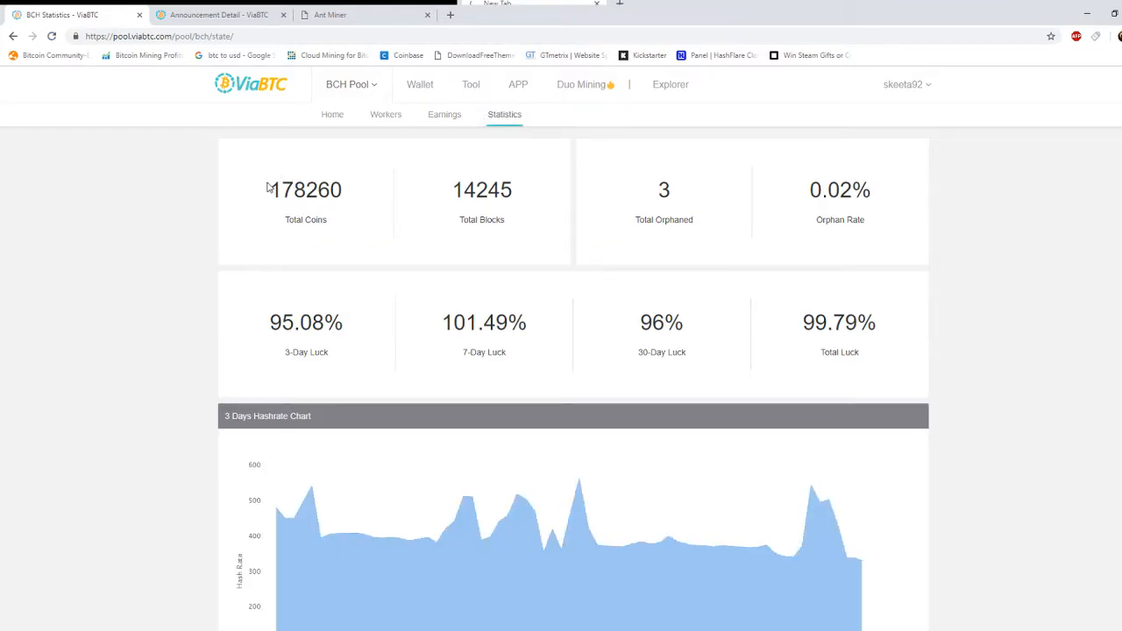
{"action": "scroll", "scroll_direction": "down", "scroll_amount": 3}
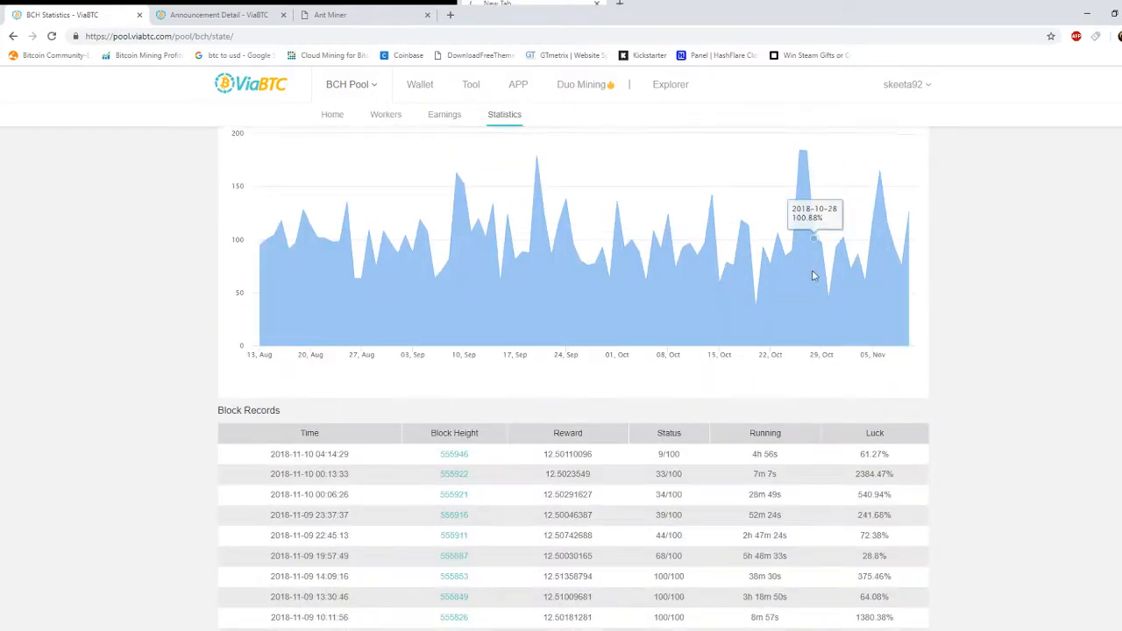
{"action": "scroll", "scroll_direction": "up", "scroll_amount": 3}
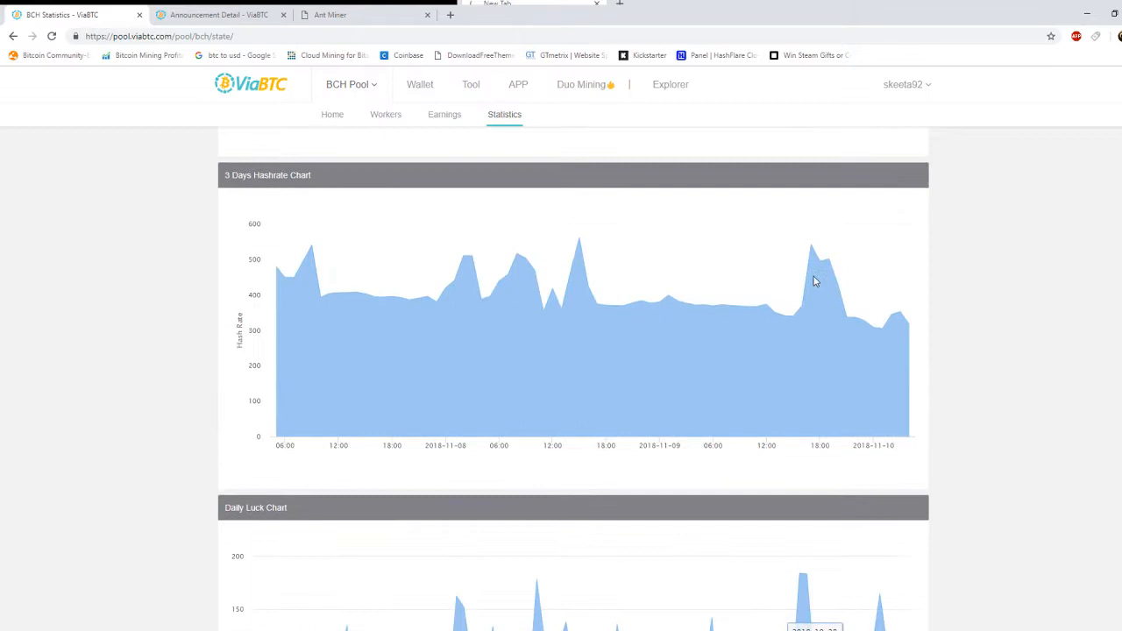
{"action": "scroll", "scroll_direction": "up", "scroll_amount": 3}
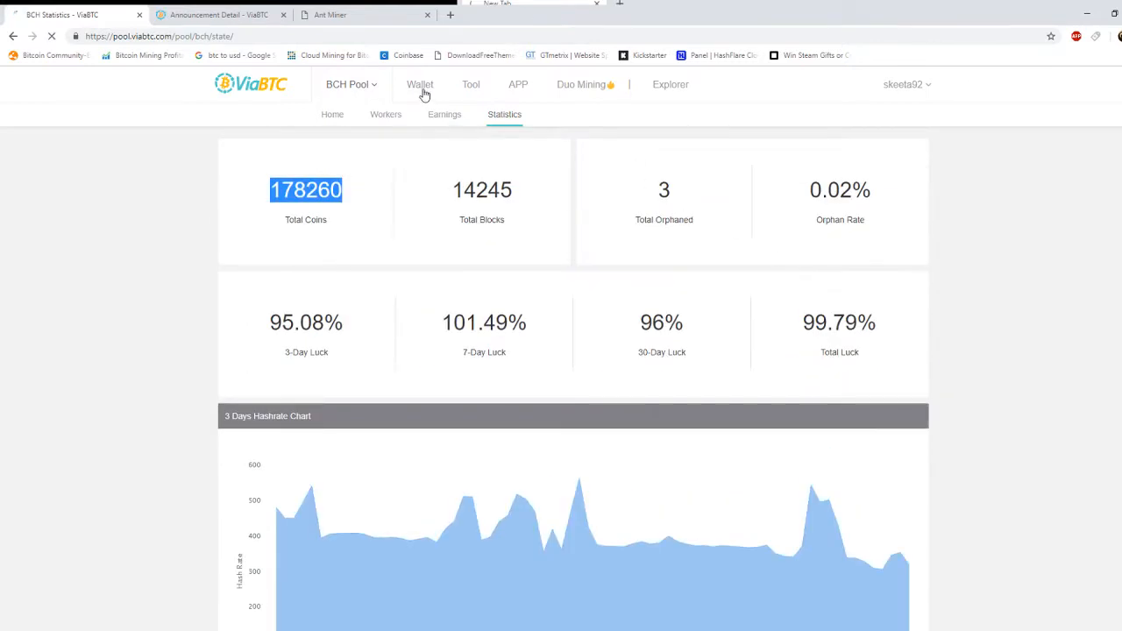
{"action": "left_click", "coordinate": [420, 84]}
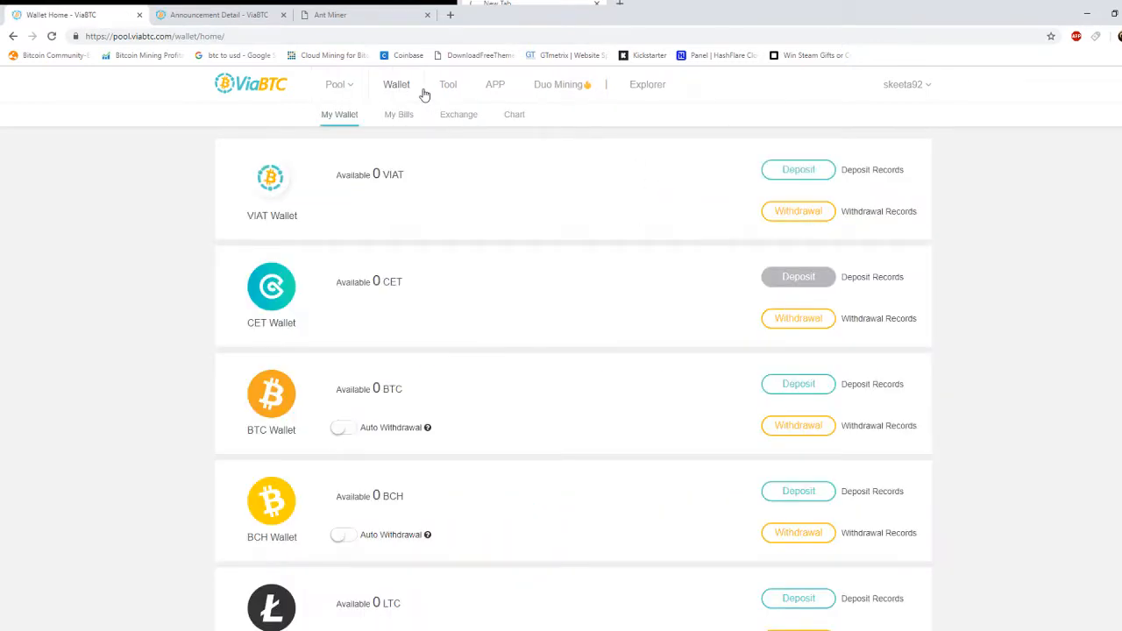
Scroll through the zero-balance wallets, including ETH and ETC, then go to Exchange.
{"action": "scroll", "scroll_direction": "down", "scroll_amount": 3}
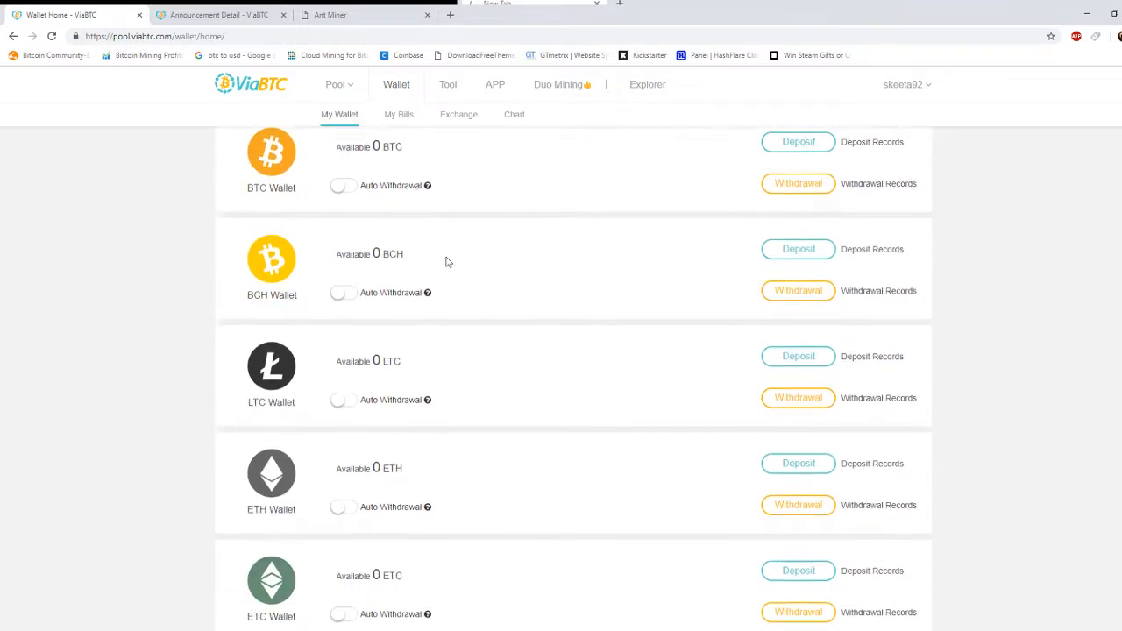
{"action": "scroll", "scroll_direction": "up", "scroll_amount": 3}
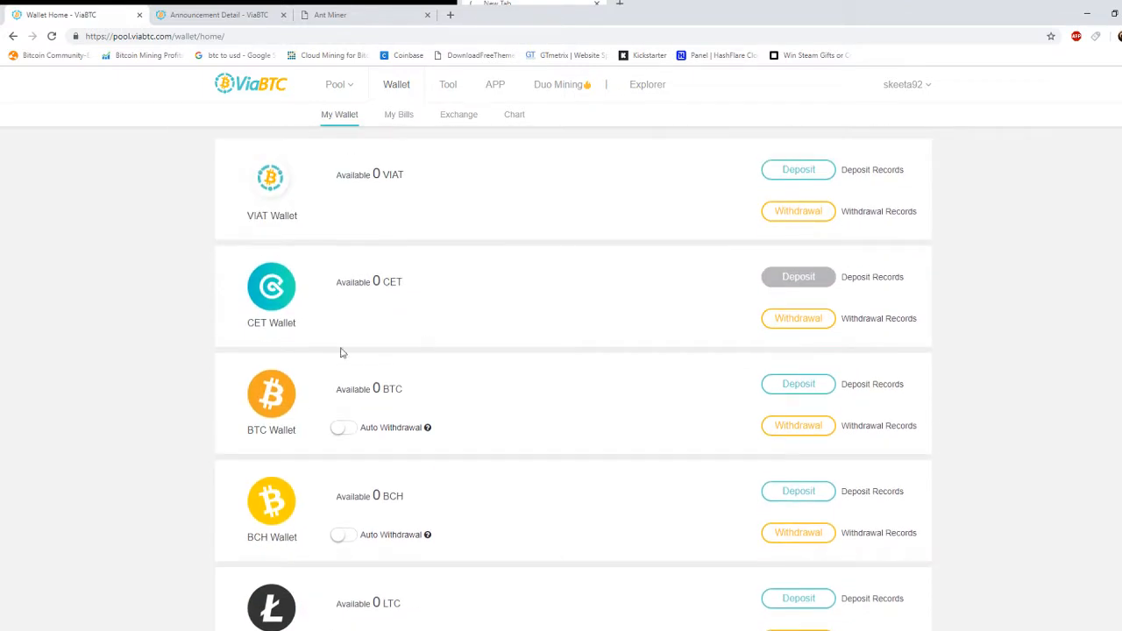
{"action": "mouse_move", "coordinate": [274, 354]}
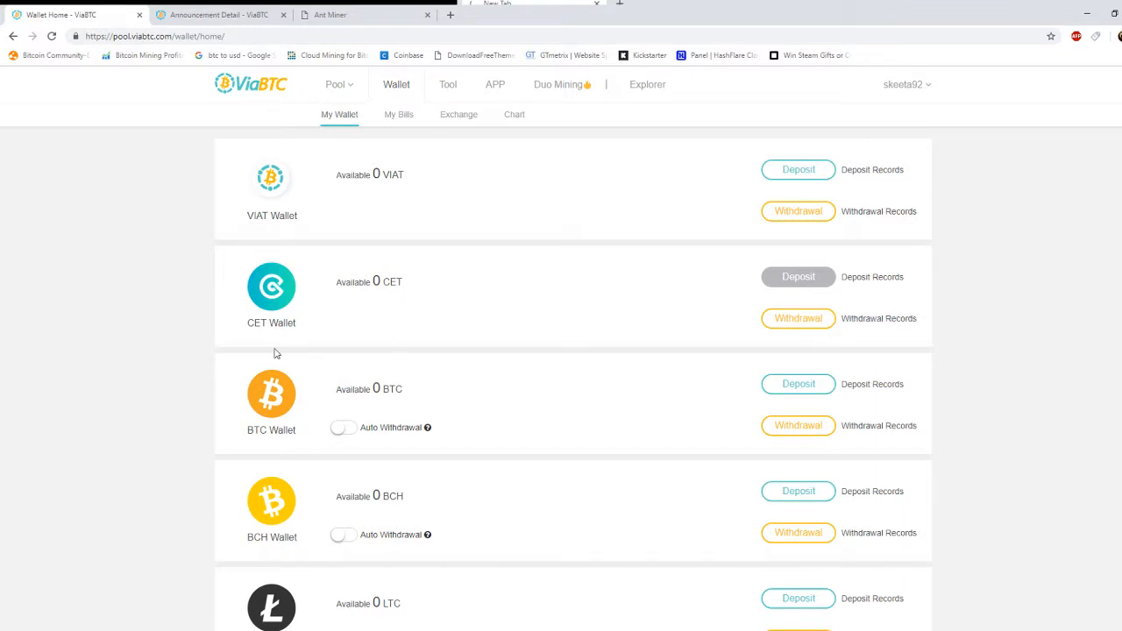
{"action": "scroll", "scroll_direction": "down", "scroll_amount": 3}
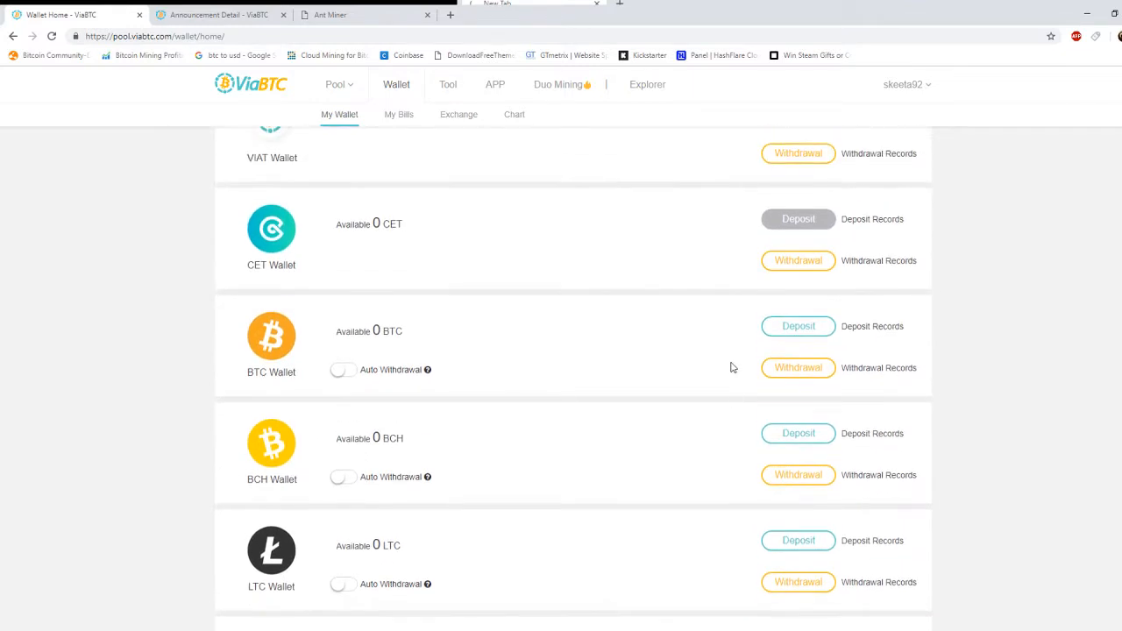
{"action": "left_click", "coordinate": [459, 113]}
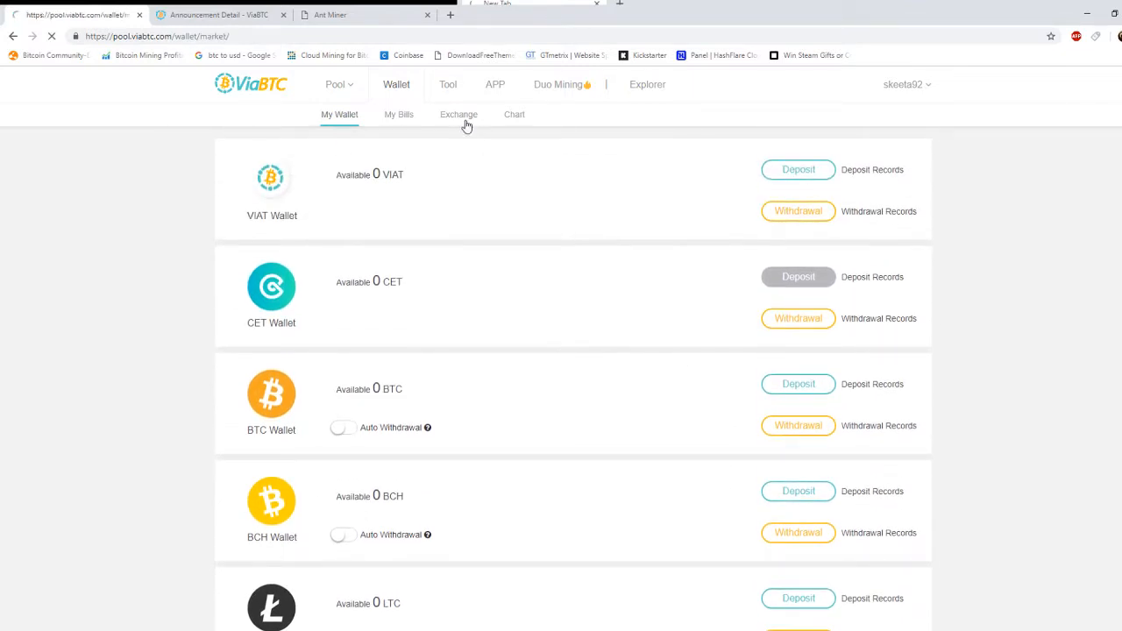
View the NMC/BTC exchange and Transaction Accelerator, then return to the ViaBTC homepage.
{"action": "left_click", "coordinate": [459, 114]}
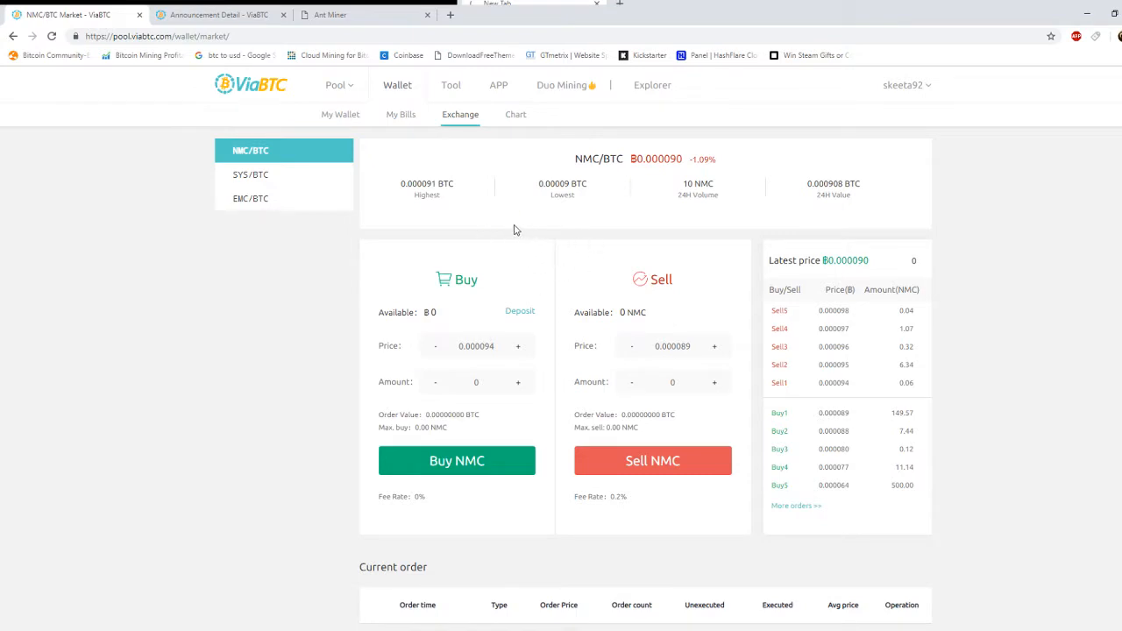
{"action": "mouse_move", "coordinate": [447, 187]}
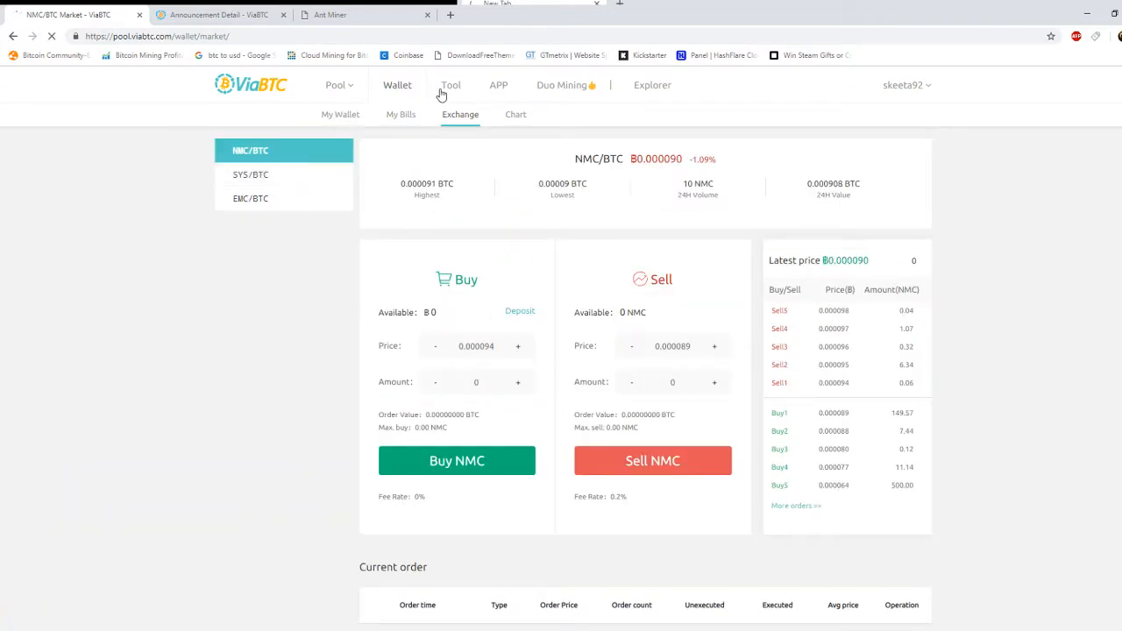
{"action": "left_click", "coordinate": [448, 85]}
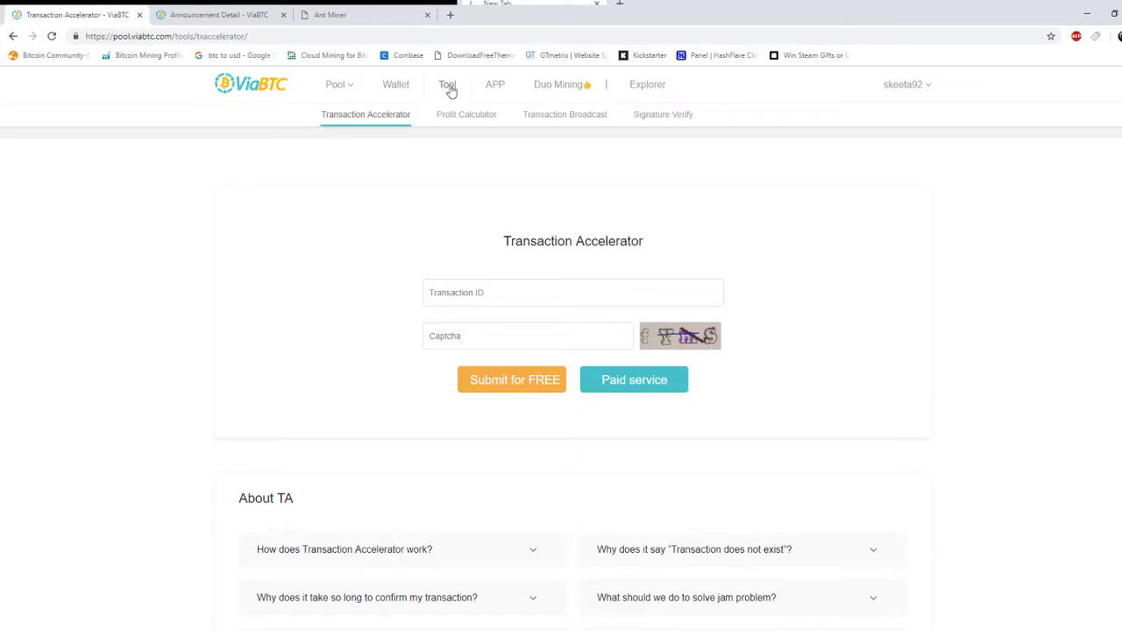
{"action": "mouse_move", "coordinate": [338, 85]}
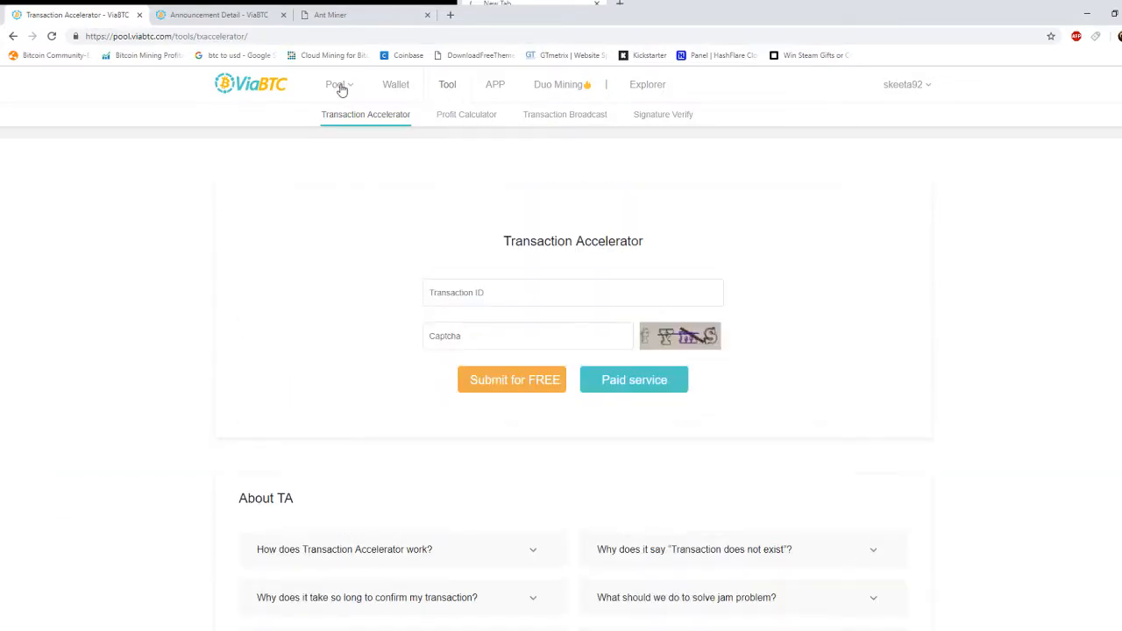
{"action": "left_click", "coordinate": [251, 83]}
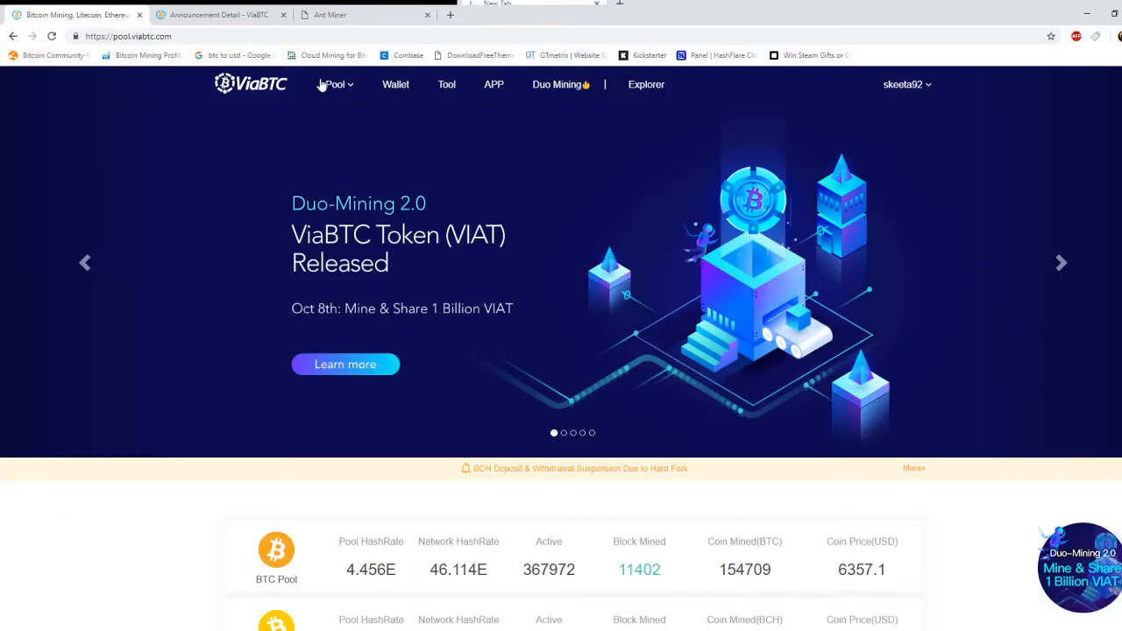